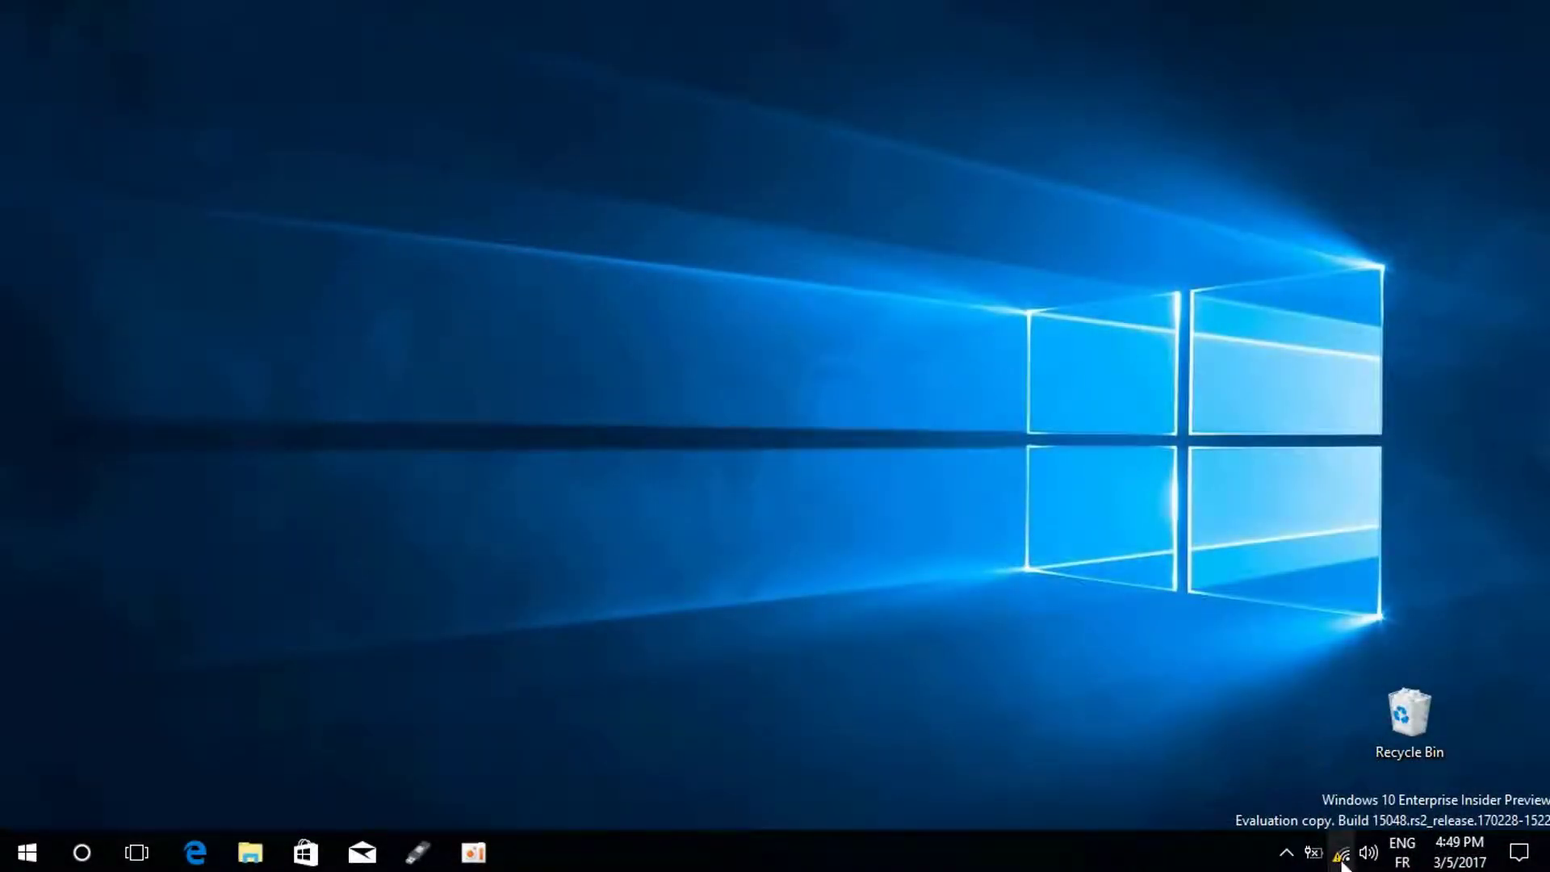
mouse_move(1348, 853)
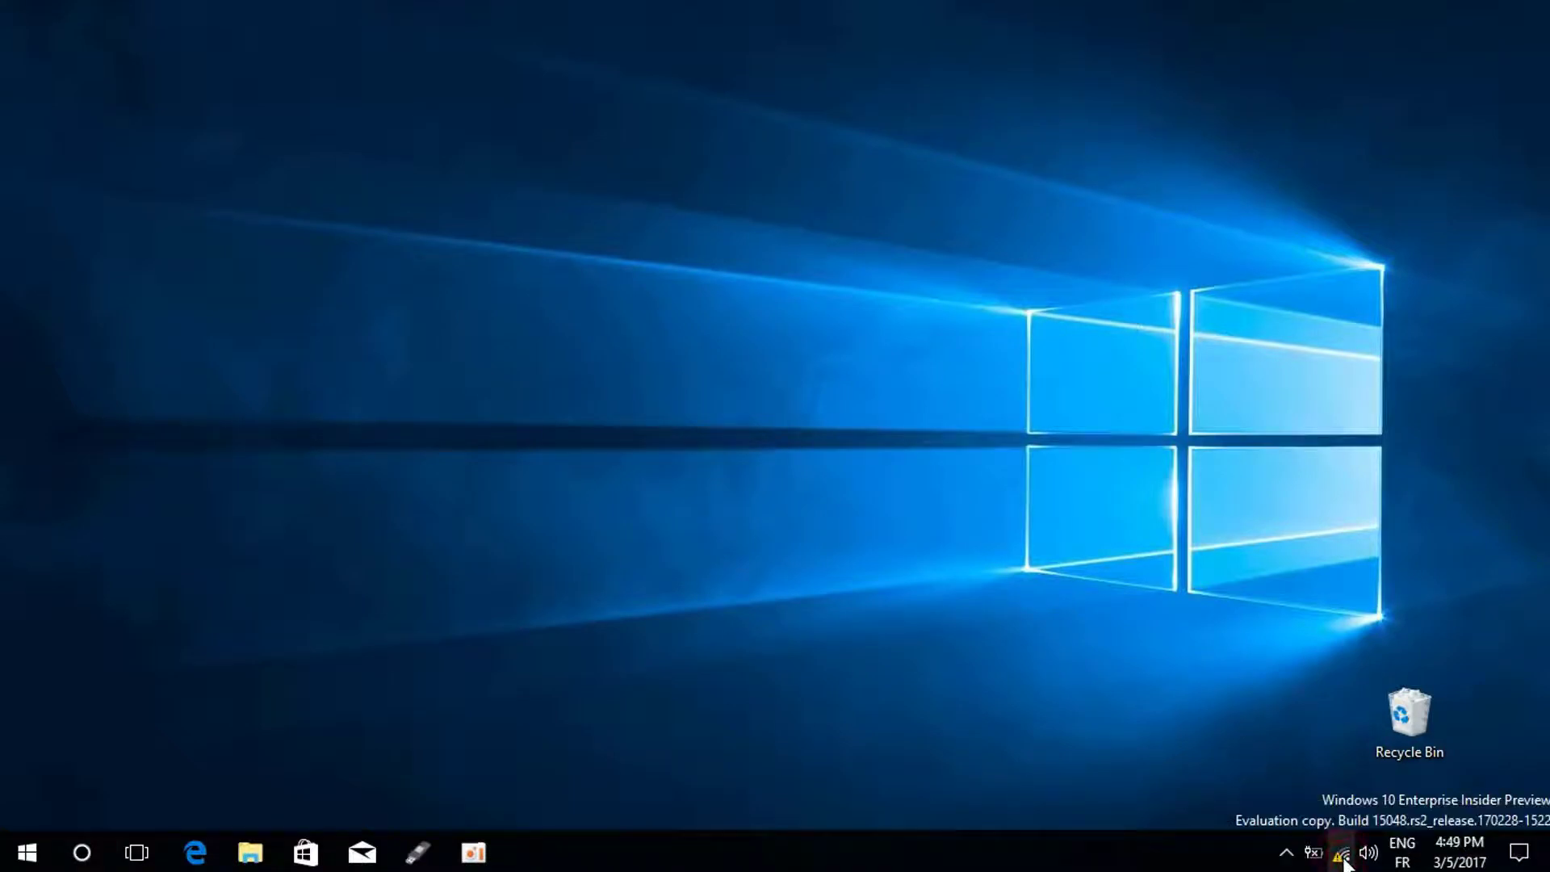
Step: Bring up the network tray icon's shortcut menu with troubleshooting and sharing-center options
right_click(1341, 852)
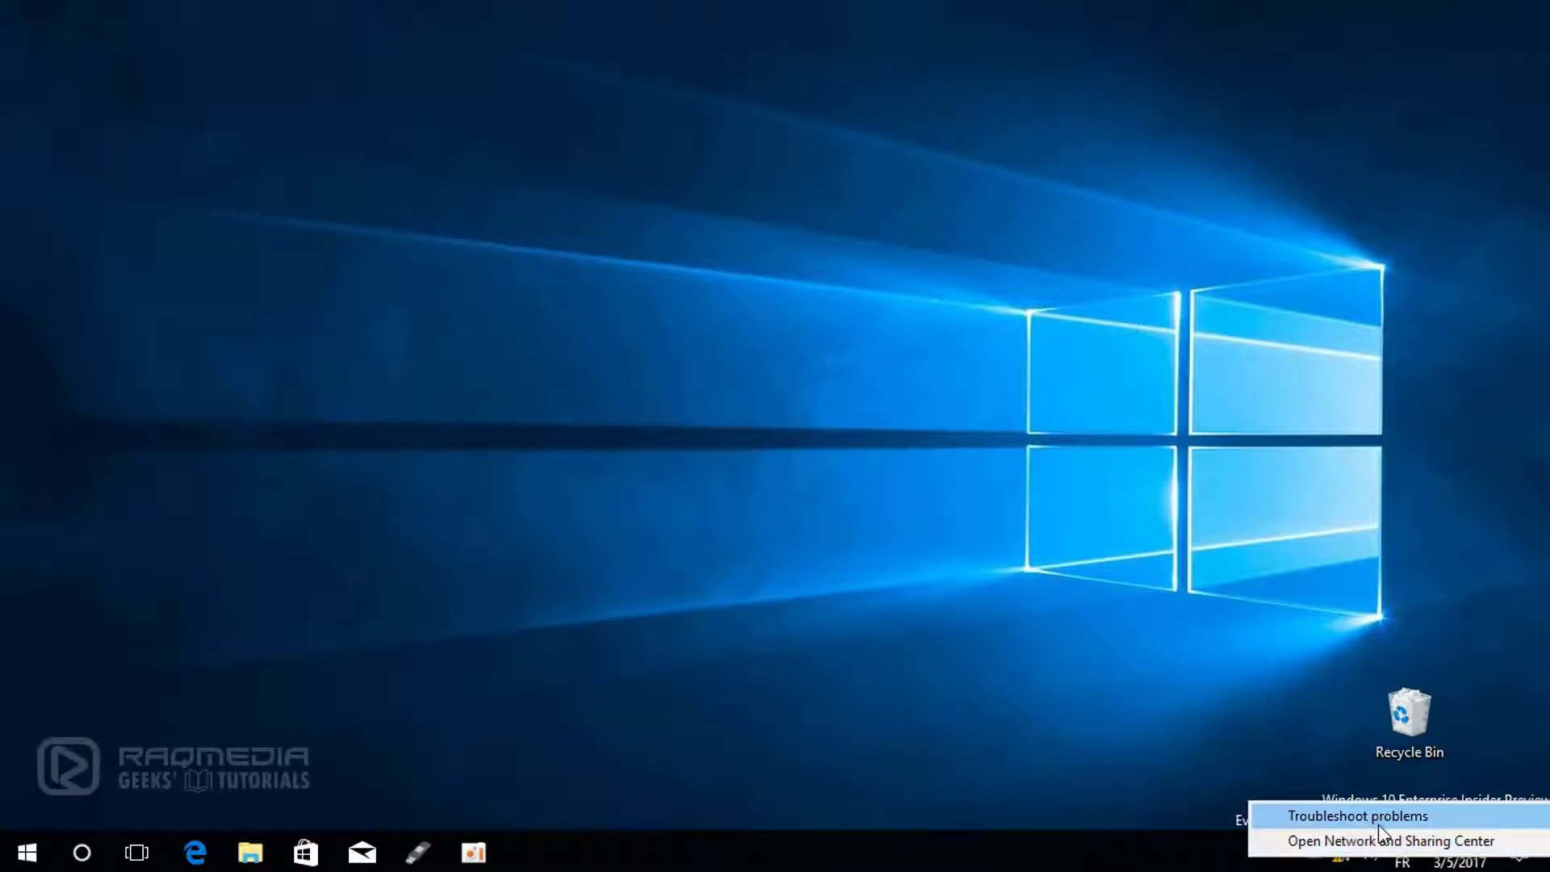
Step: Run Troubleshoot problems so Windows Network Diagnostics starts detecting issues
left_click(1108, 395)
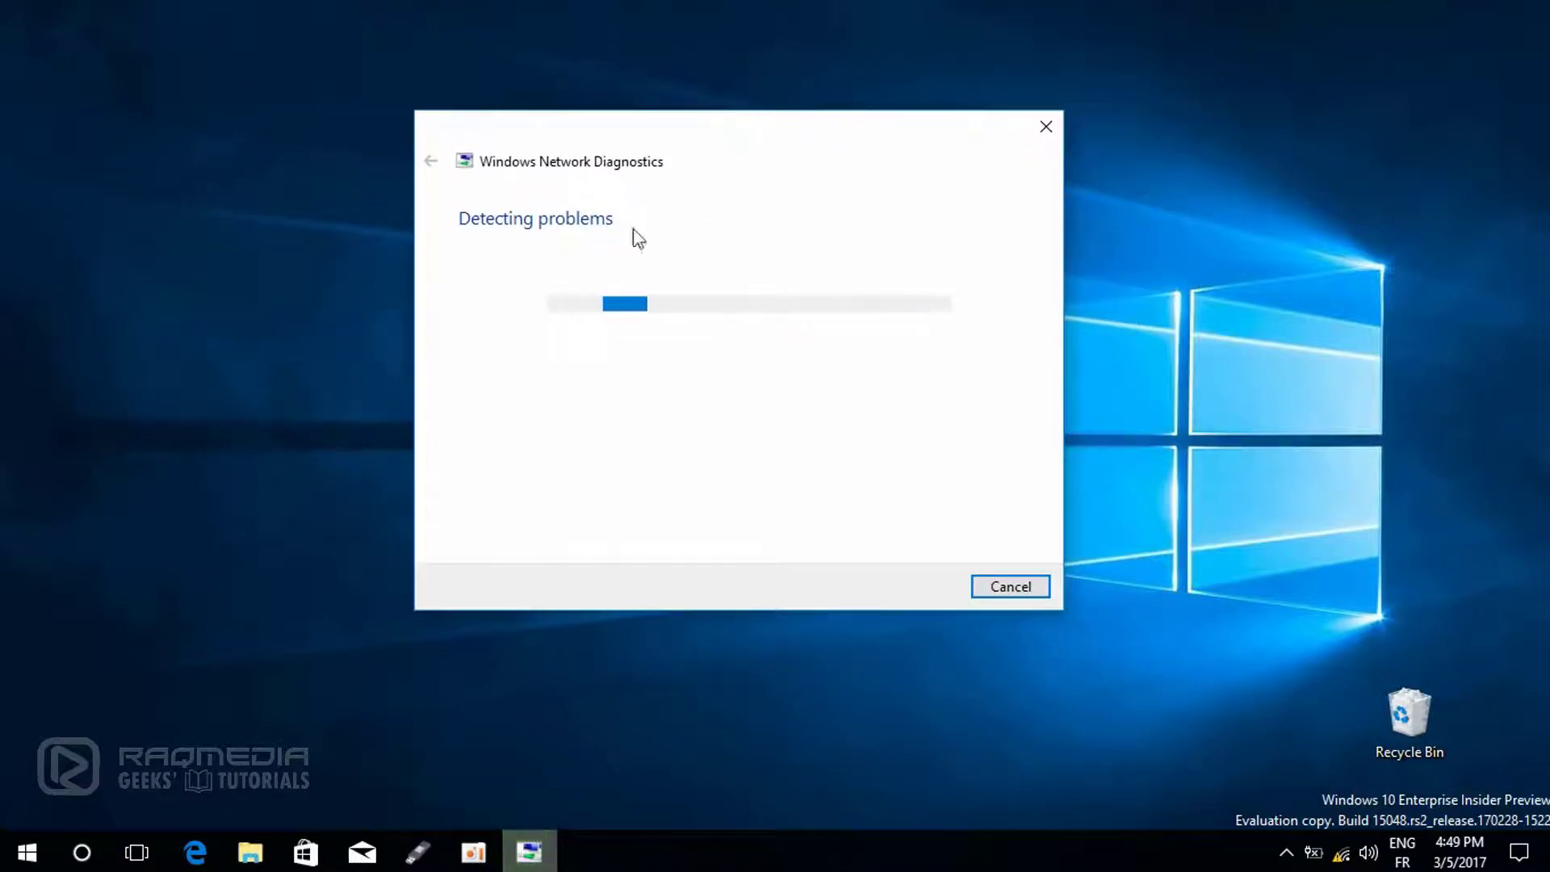
mouse_move(767, 405)
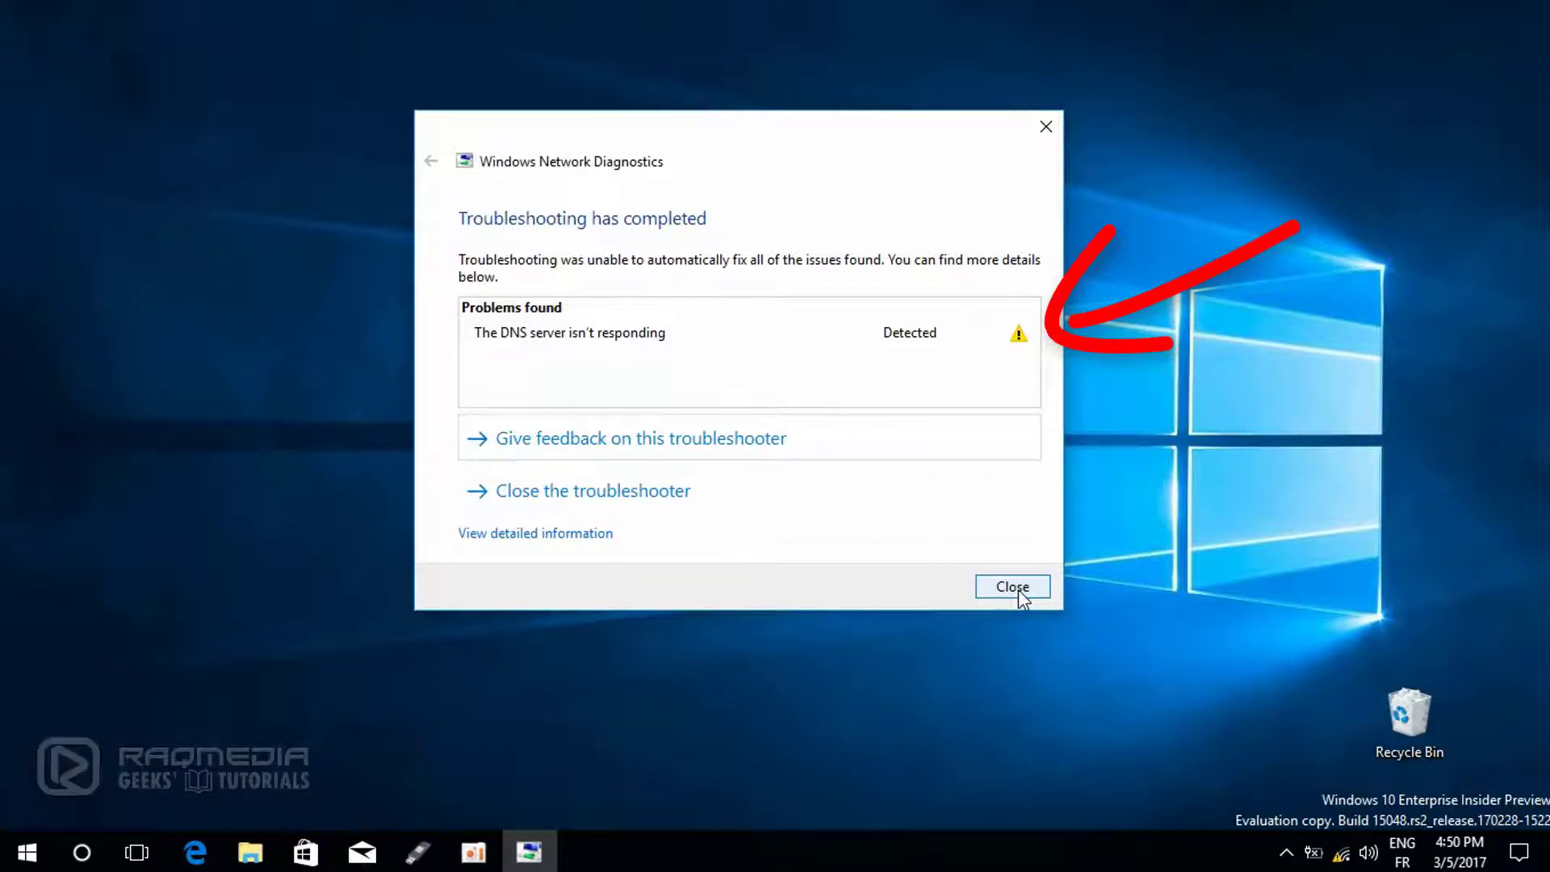
Step: Close the diagnostics report flagging the unresponsive DNS server
left_click(1011, 586)
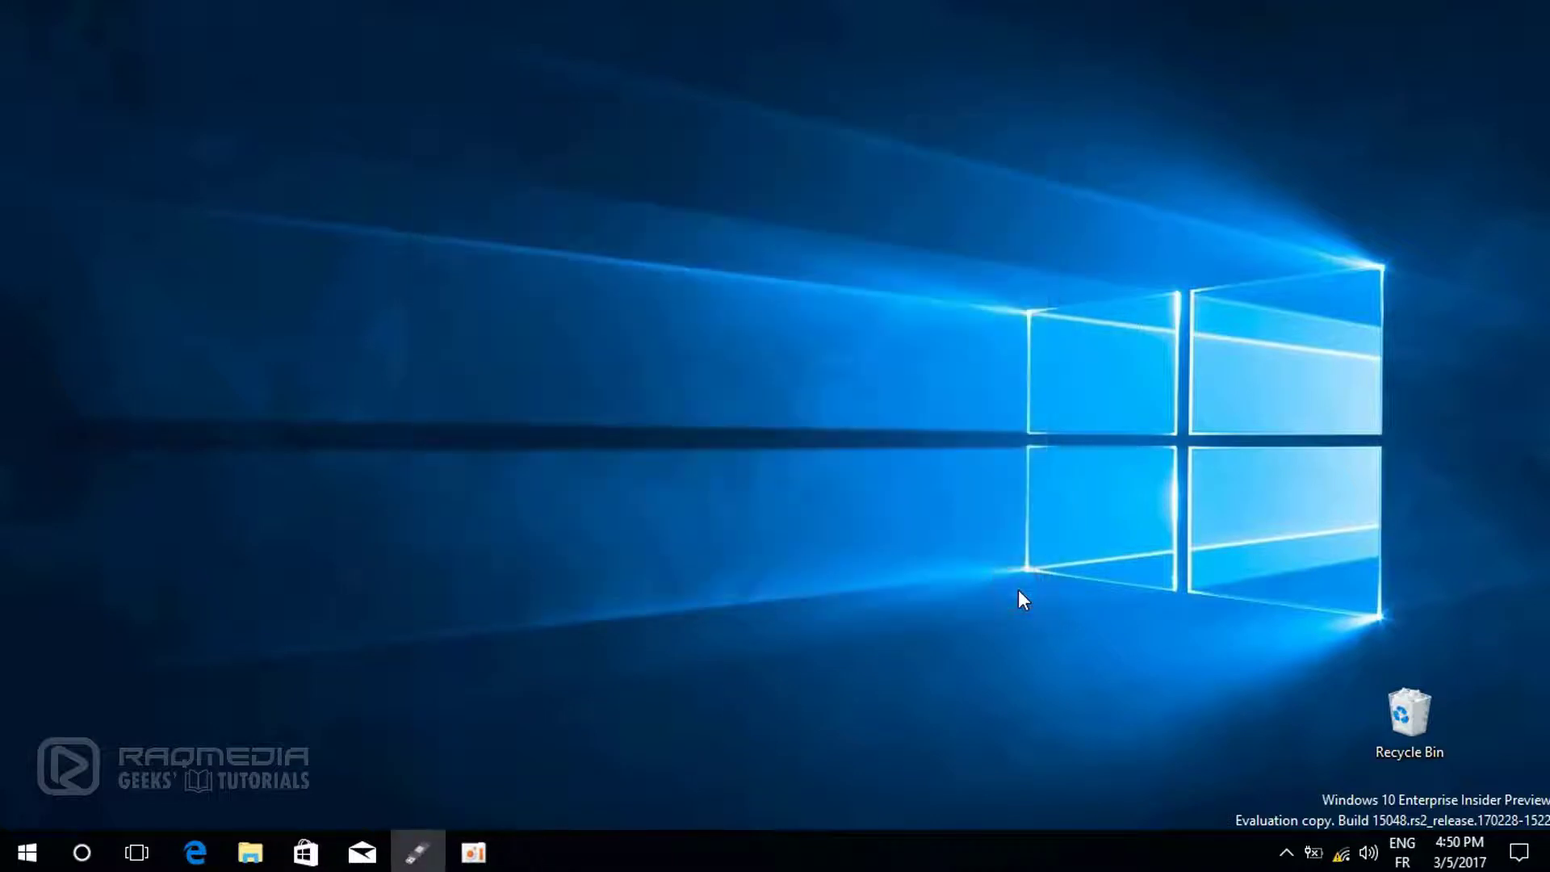
mouse_move(1232, 694)
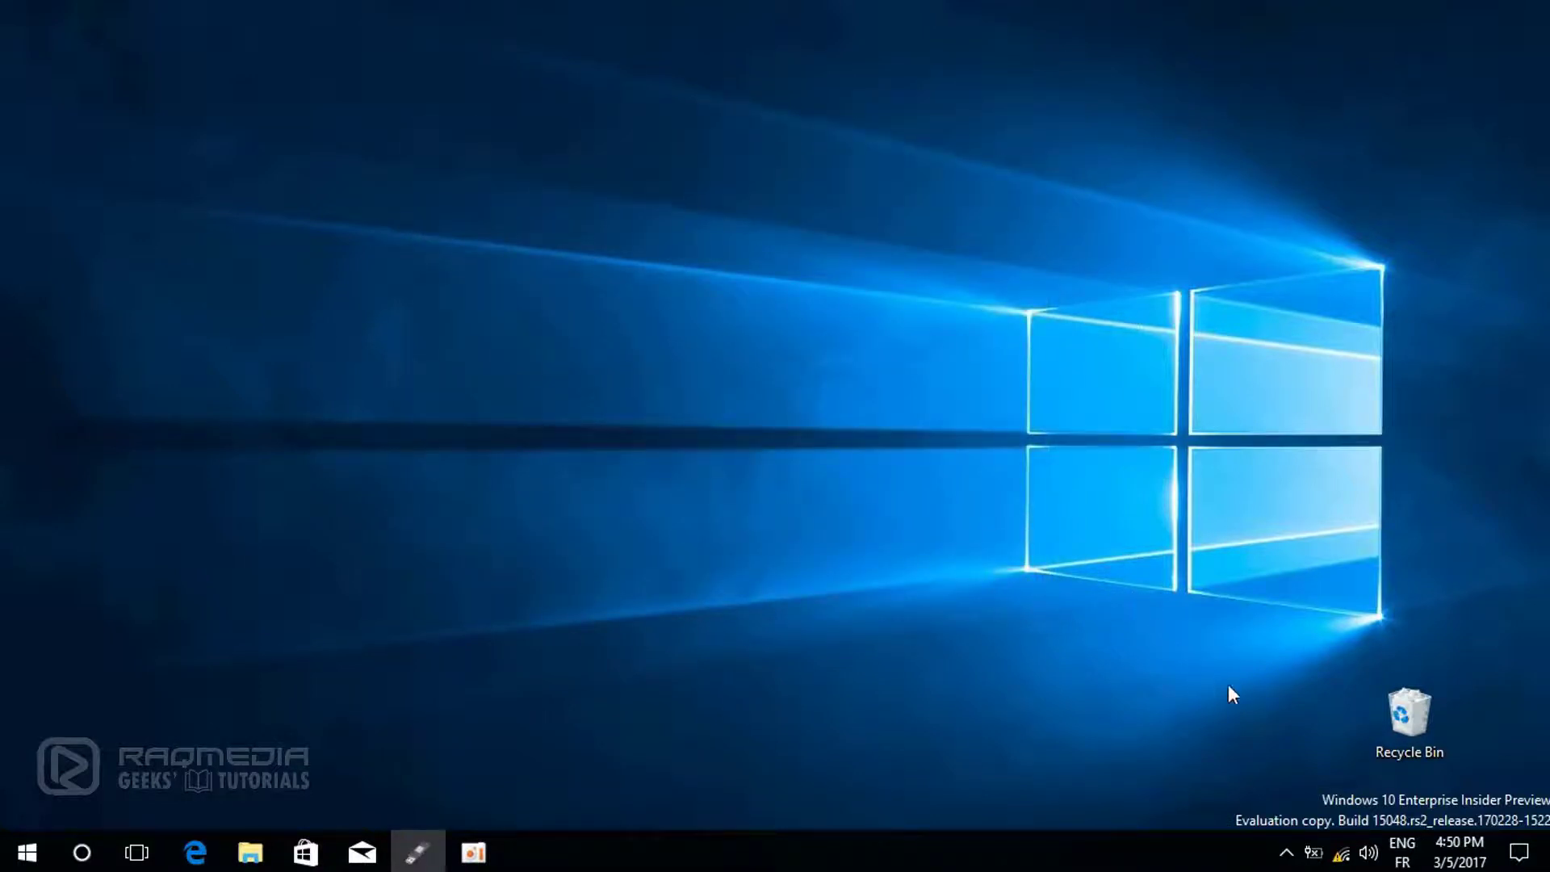
mouse_move(1342, 852)
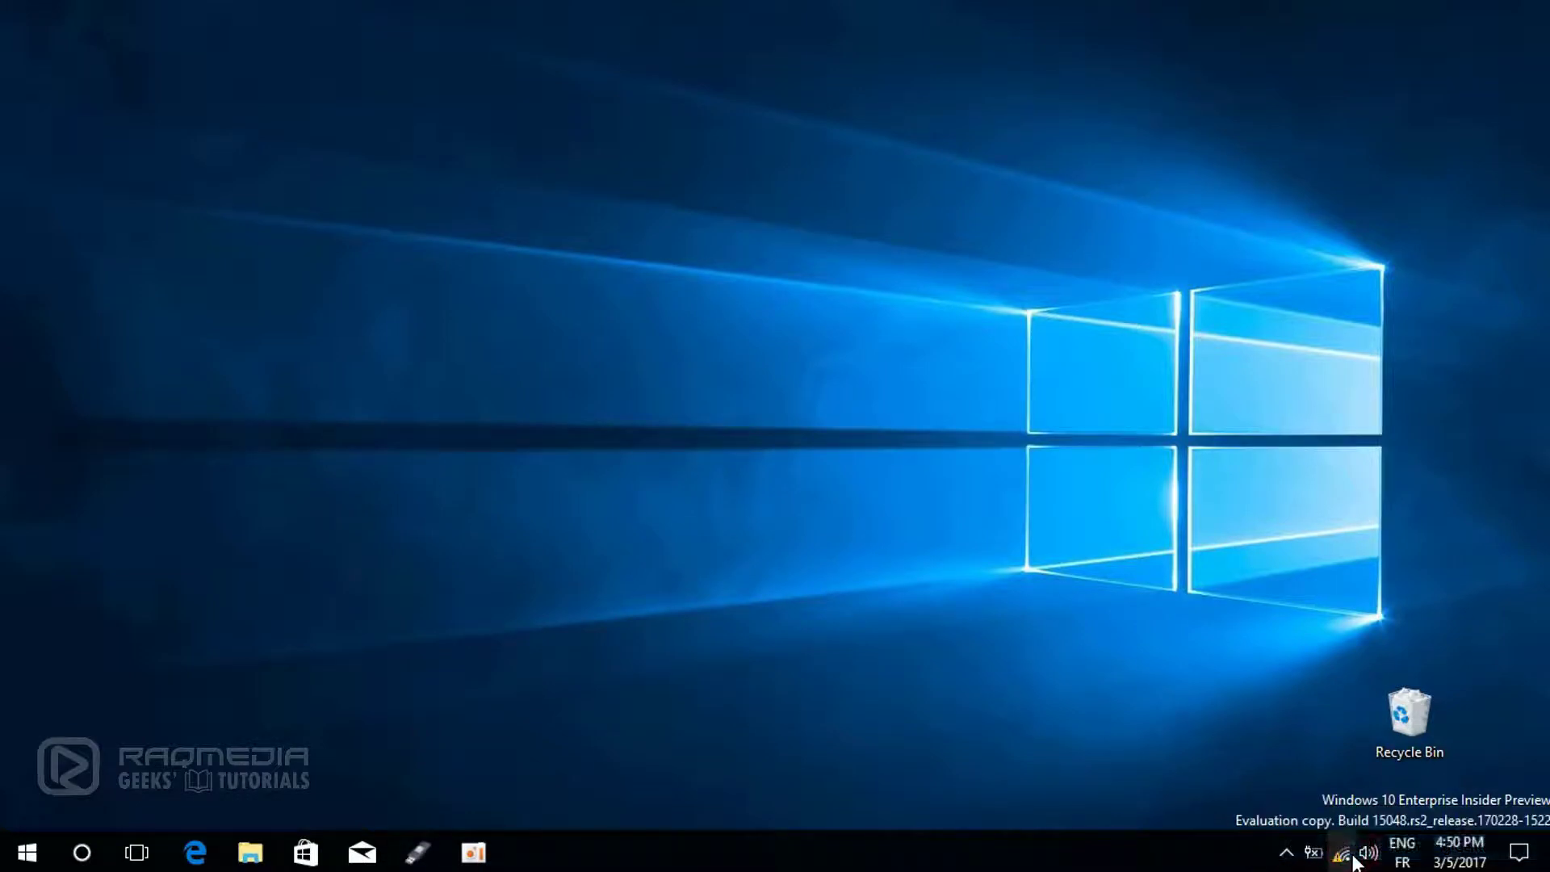
mouse_move(1368, 536)
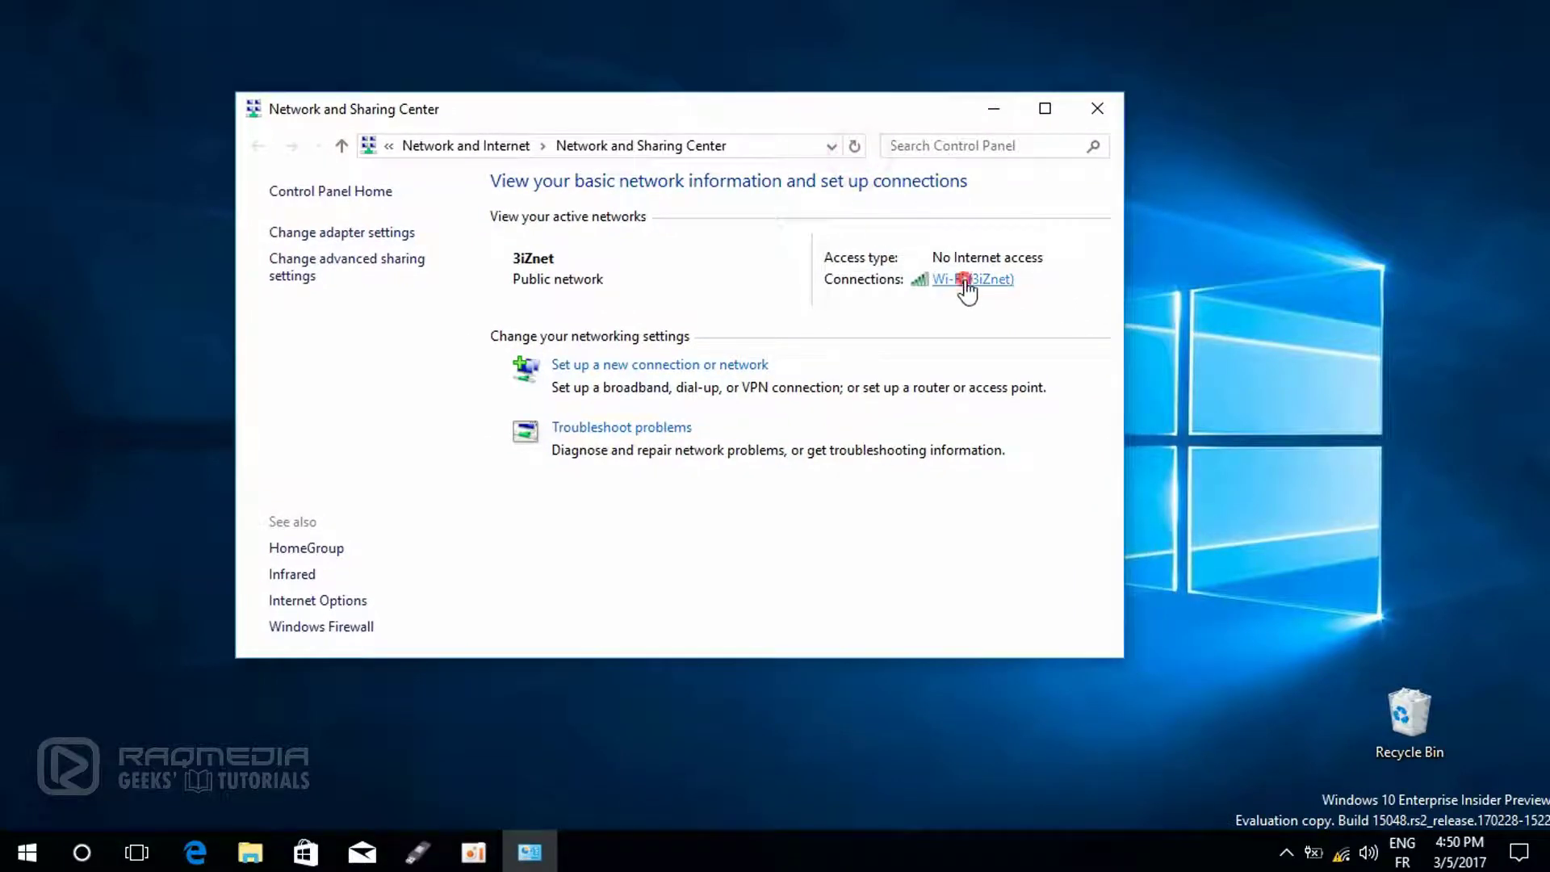
Step: View the 3iZnet Wi-Fi adapter's properties, confirm Internet sharing is off, and return to its networking items
left_click(972, 279)
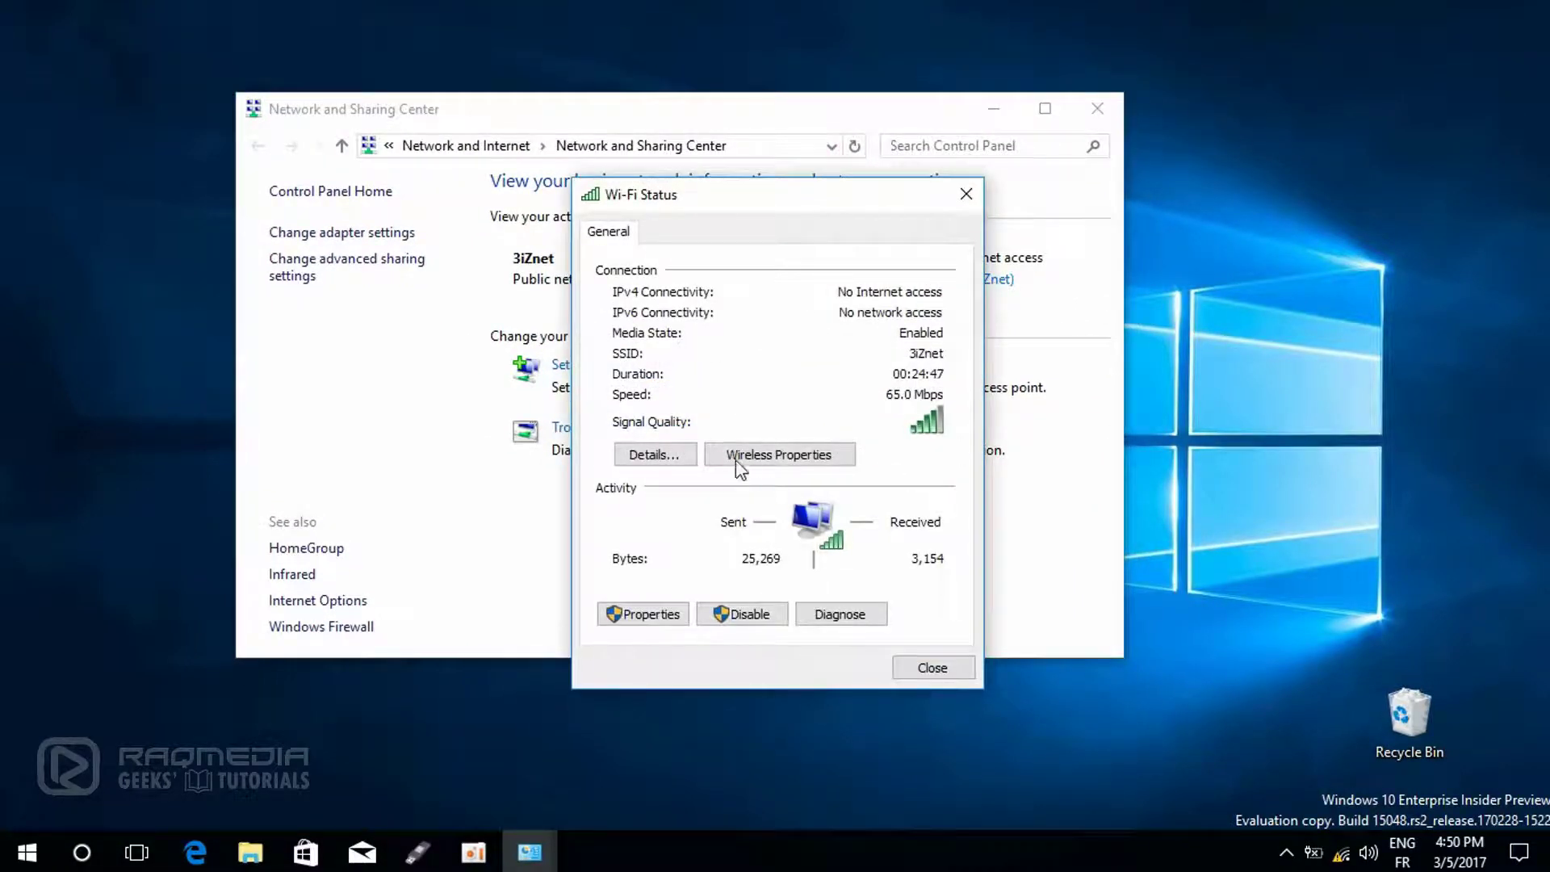
left_click(642, 614)
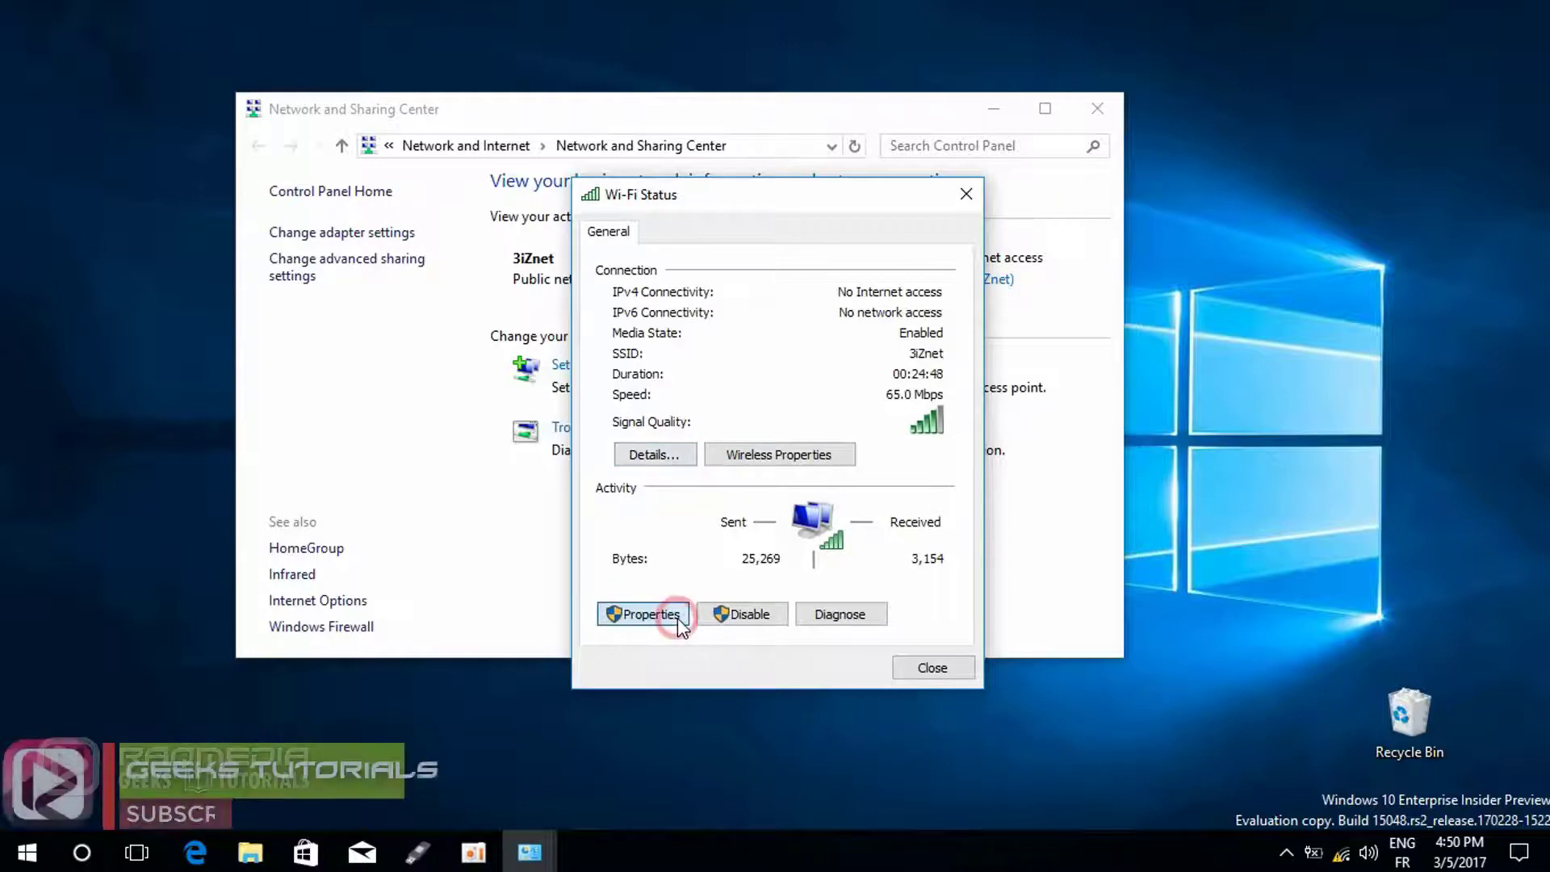
mouse_move(851, 302)
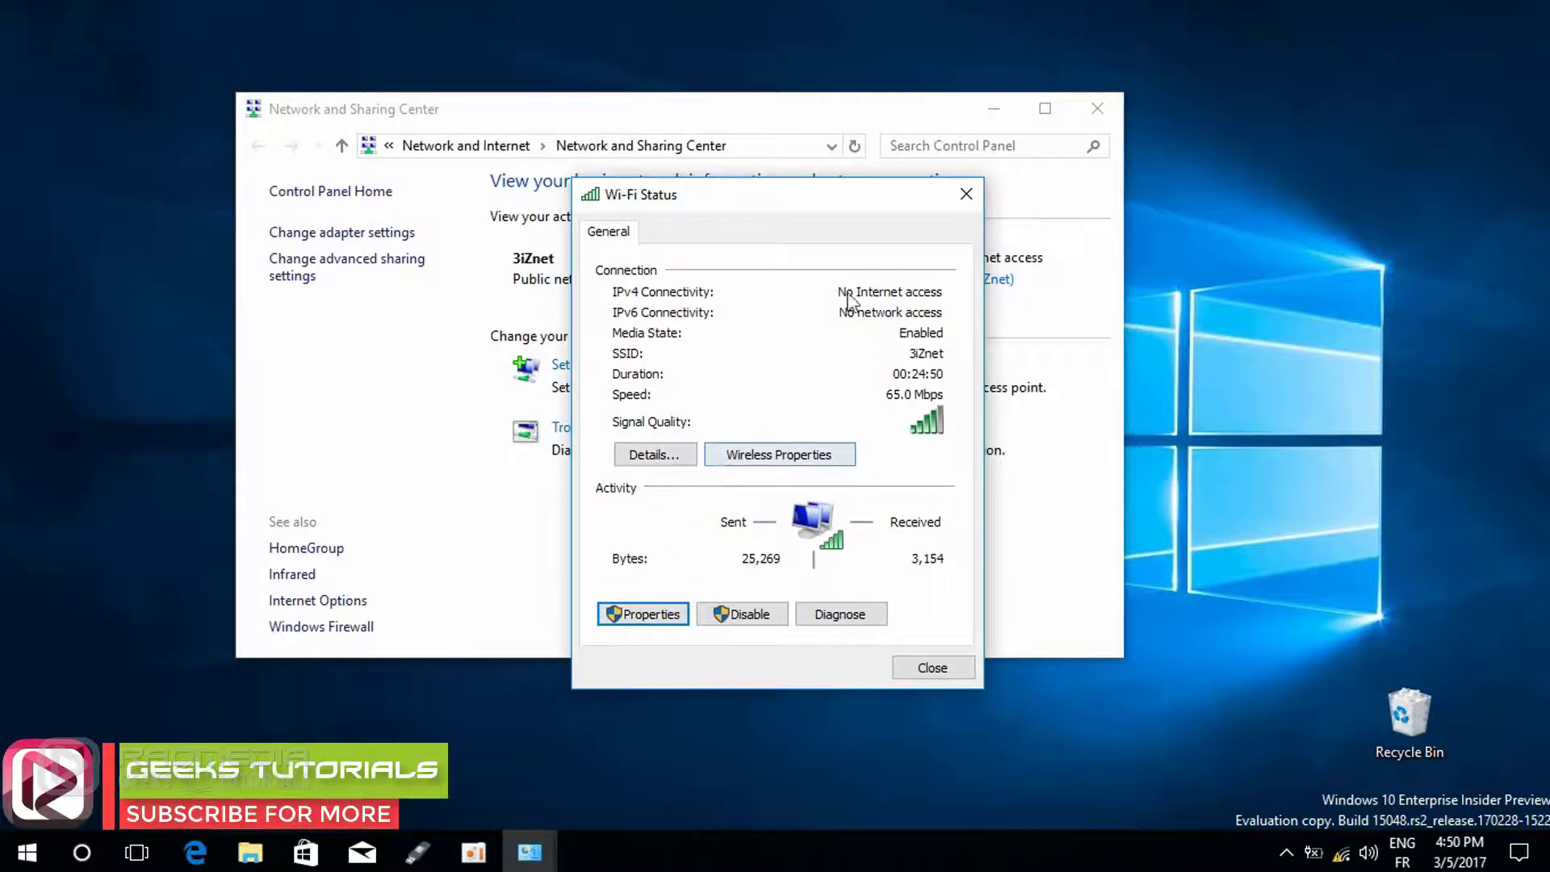
left_click(642, 613)
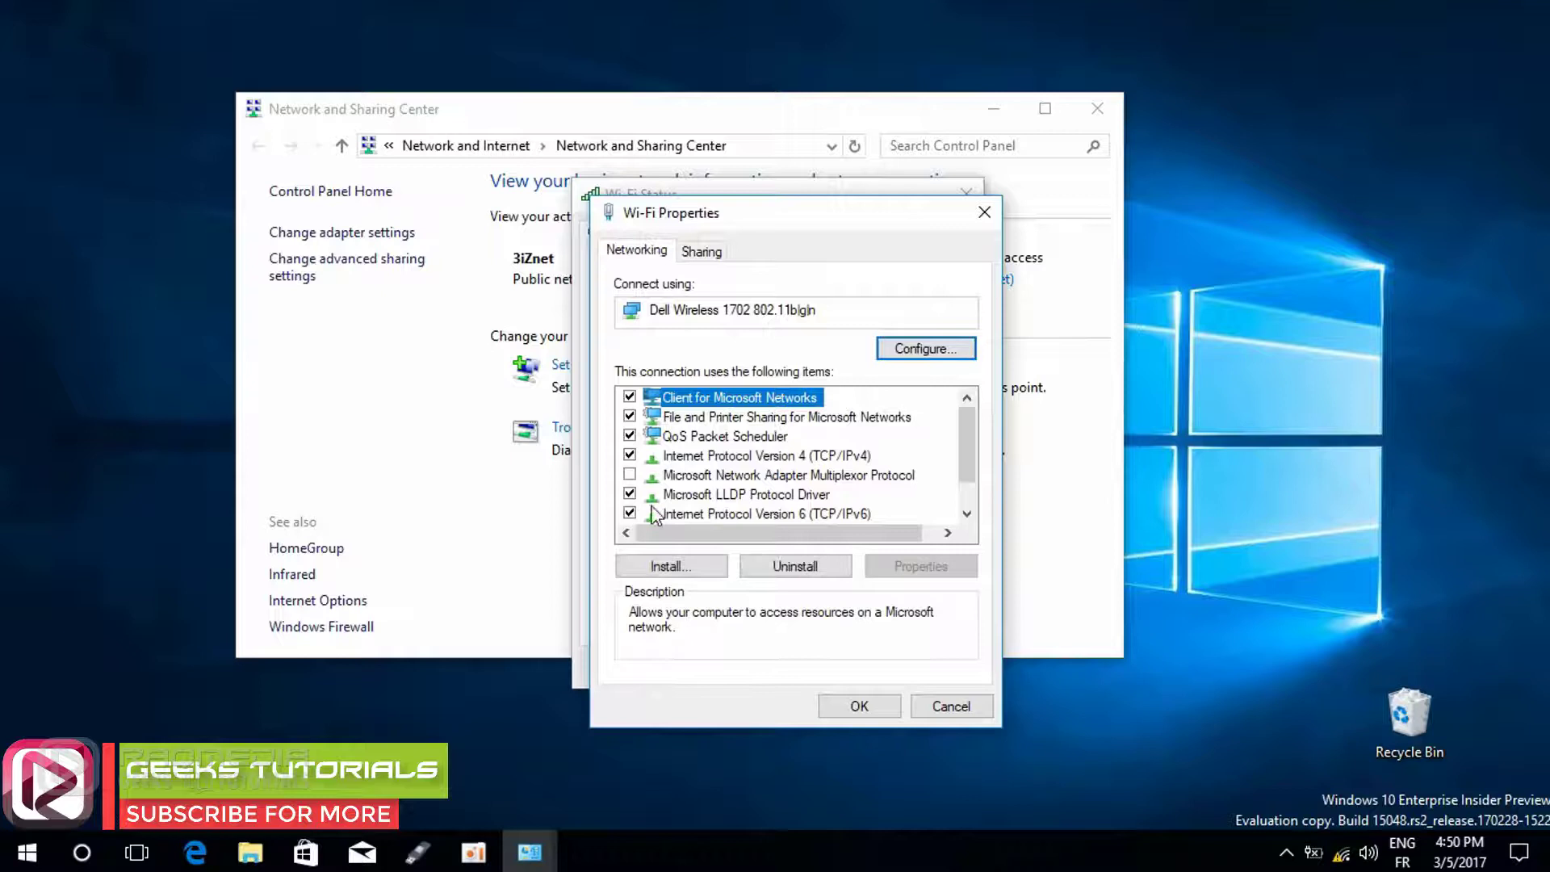
scroll("down", 3)
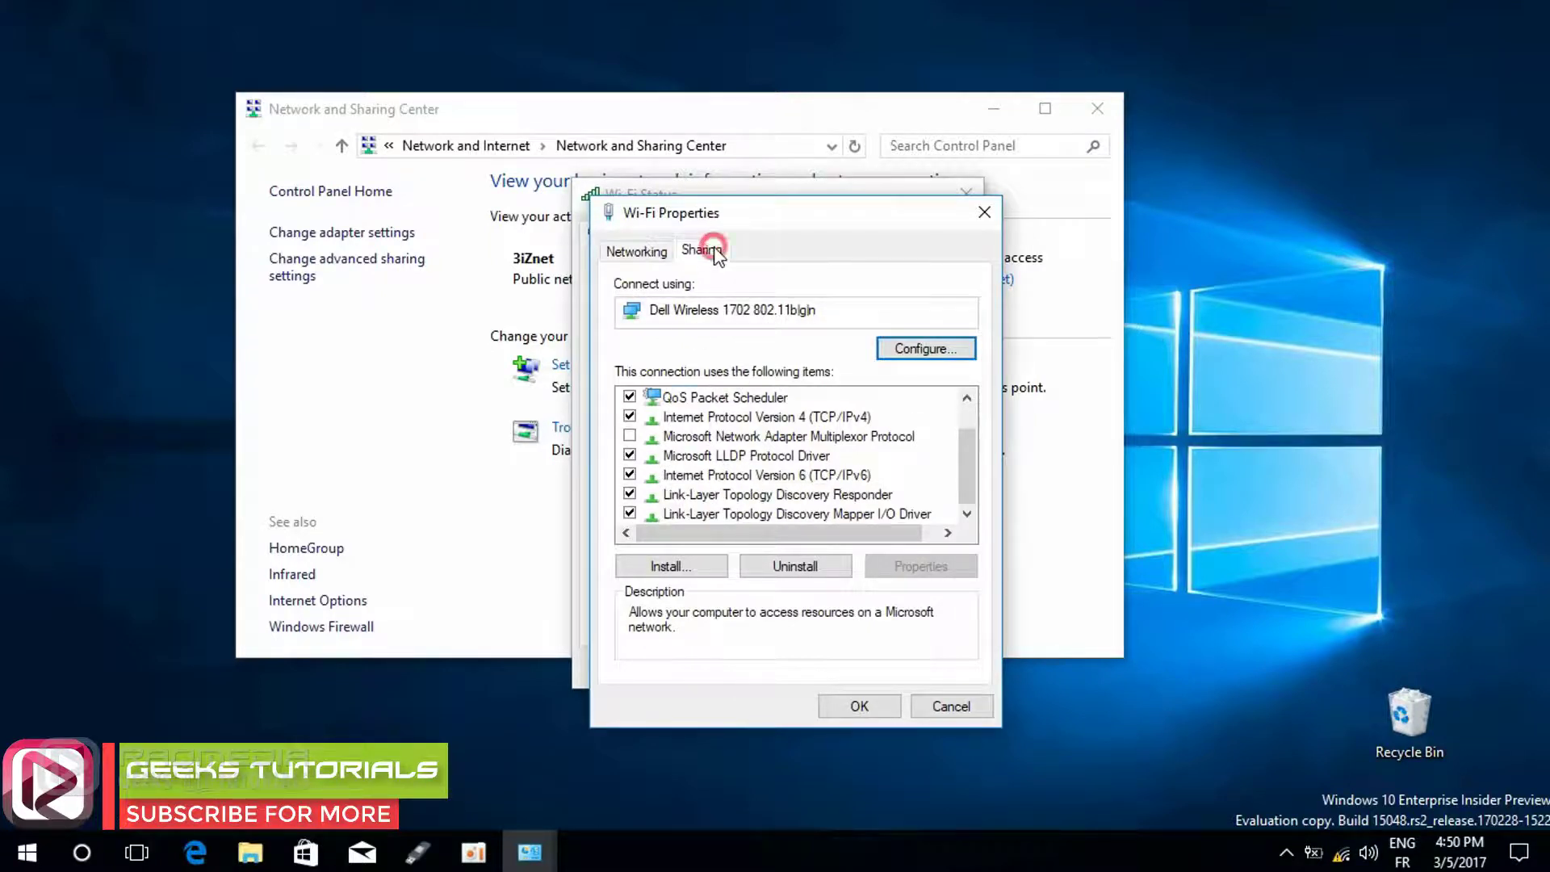
left_click(703, 249)
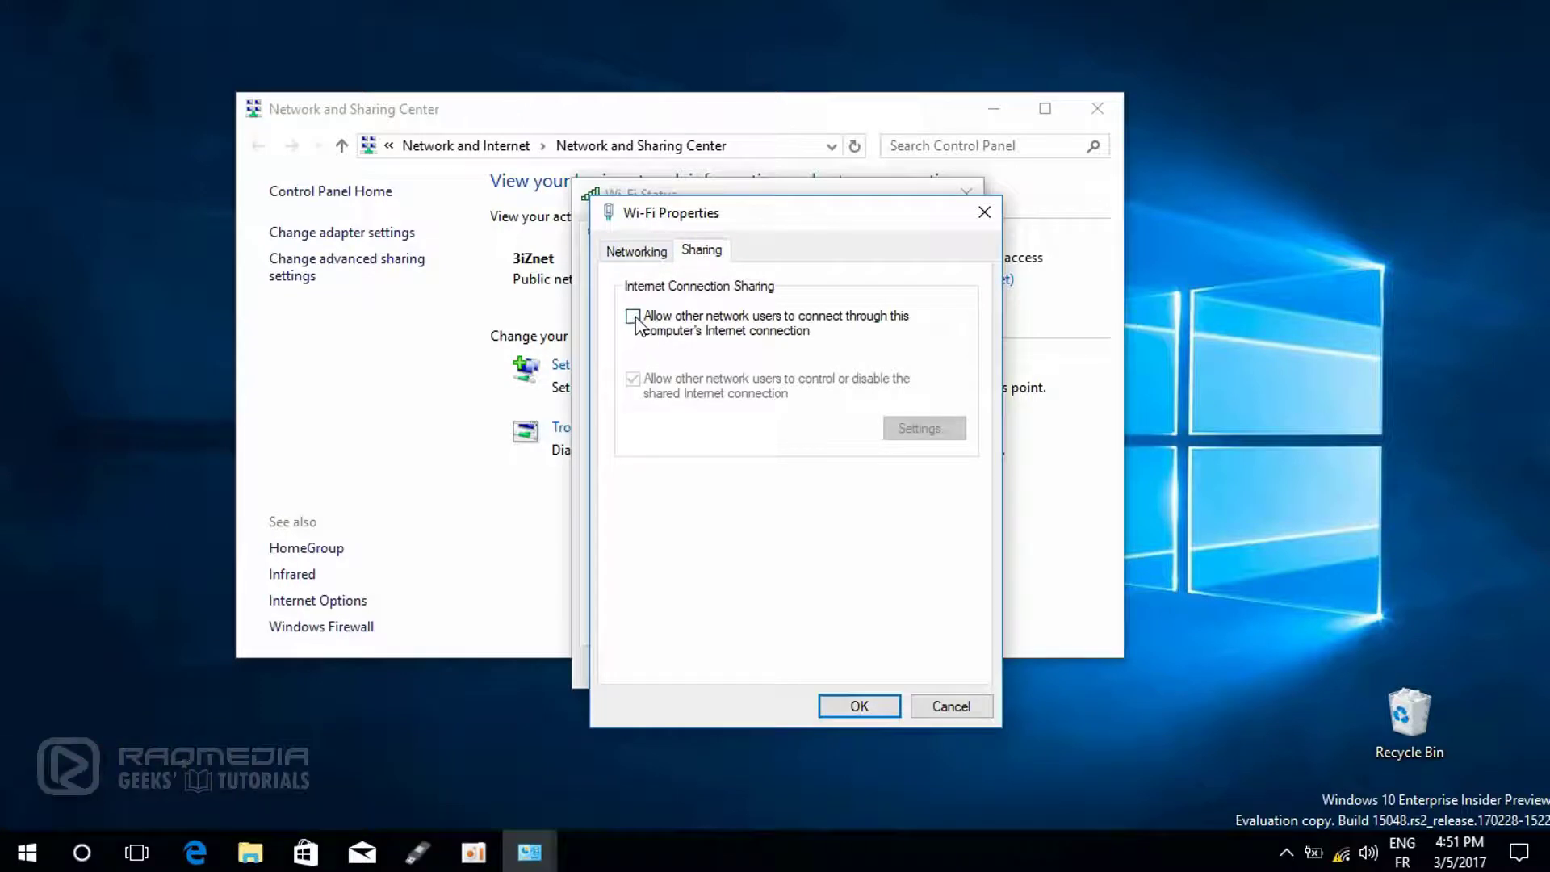
left_click(636, 250)
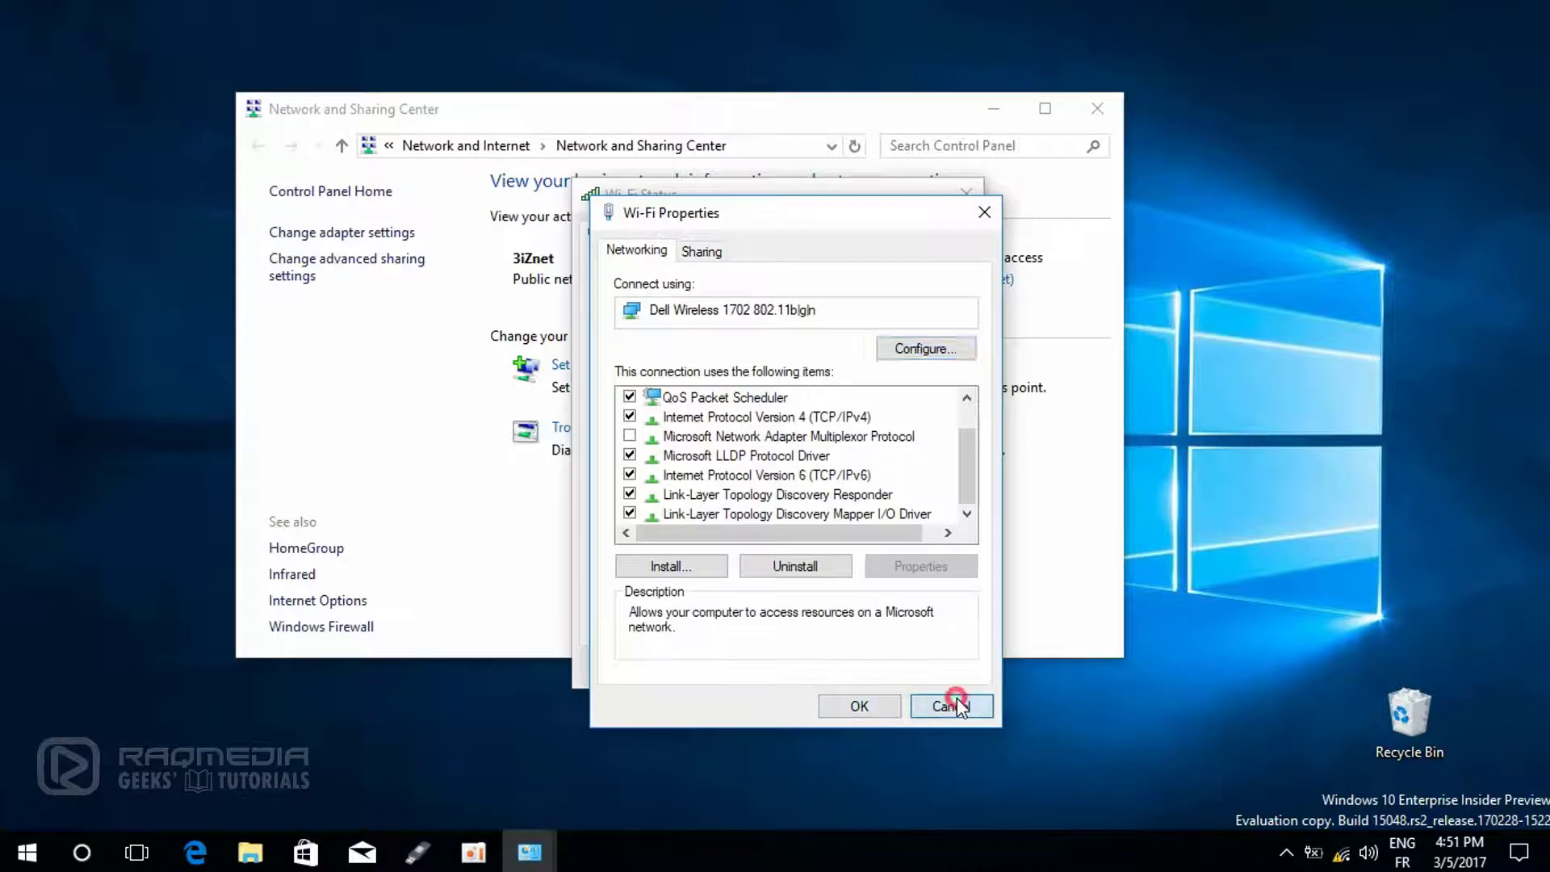
Step: Cancel Wi-Fi Properties and inspect 3iZnet's wireless security and advanced 802.11 settings
left_click(952, 706)
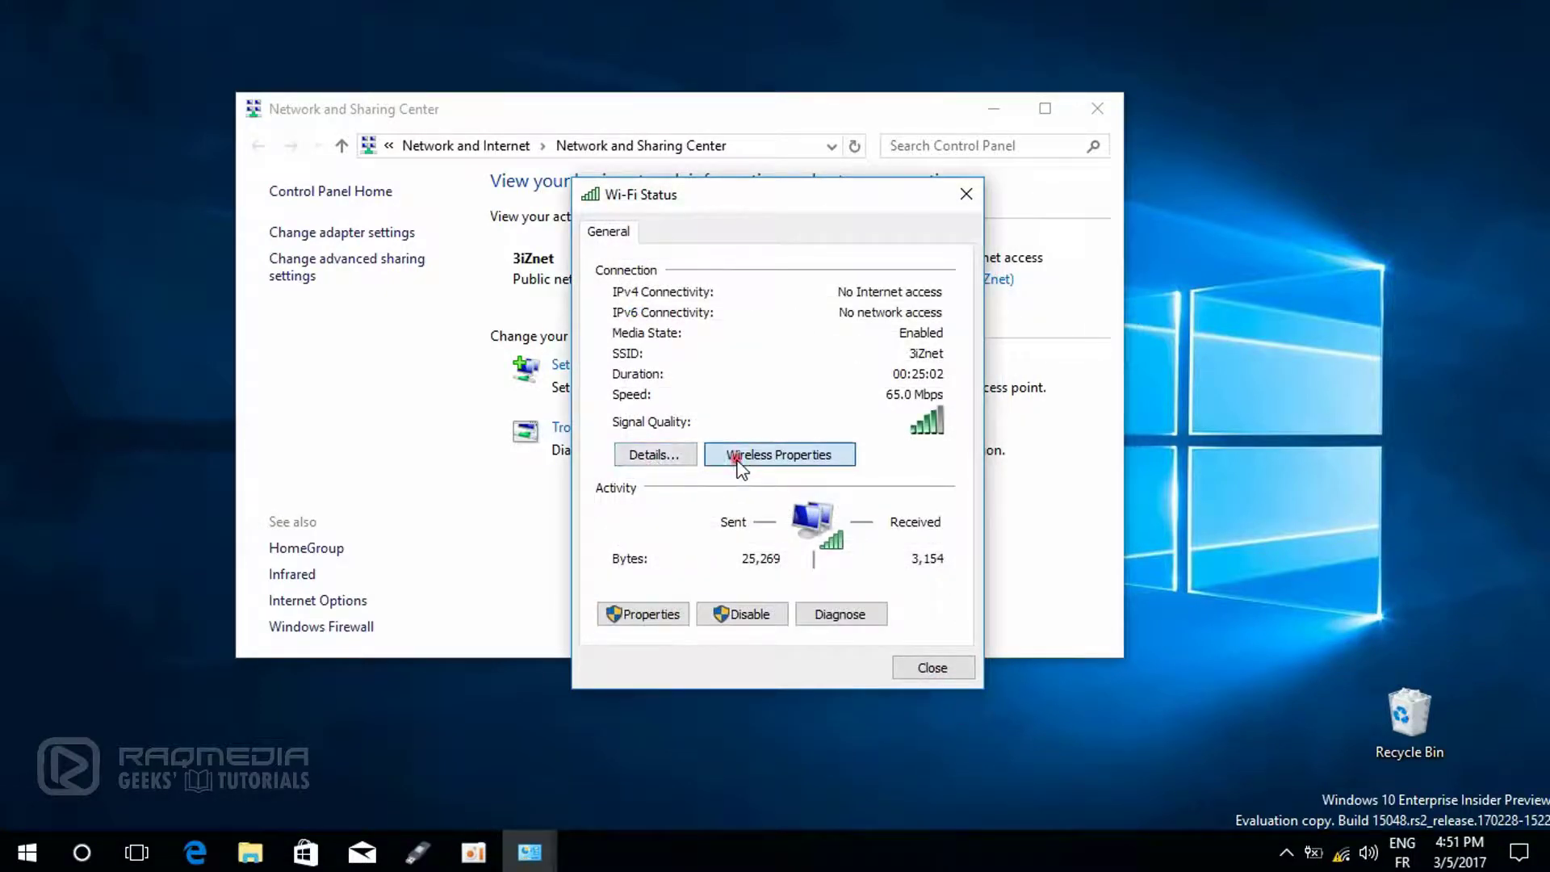
left_click(779, 454)
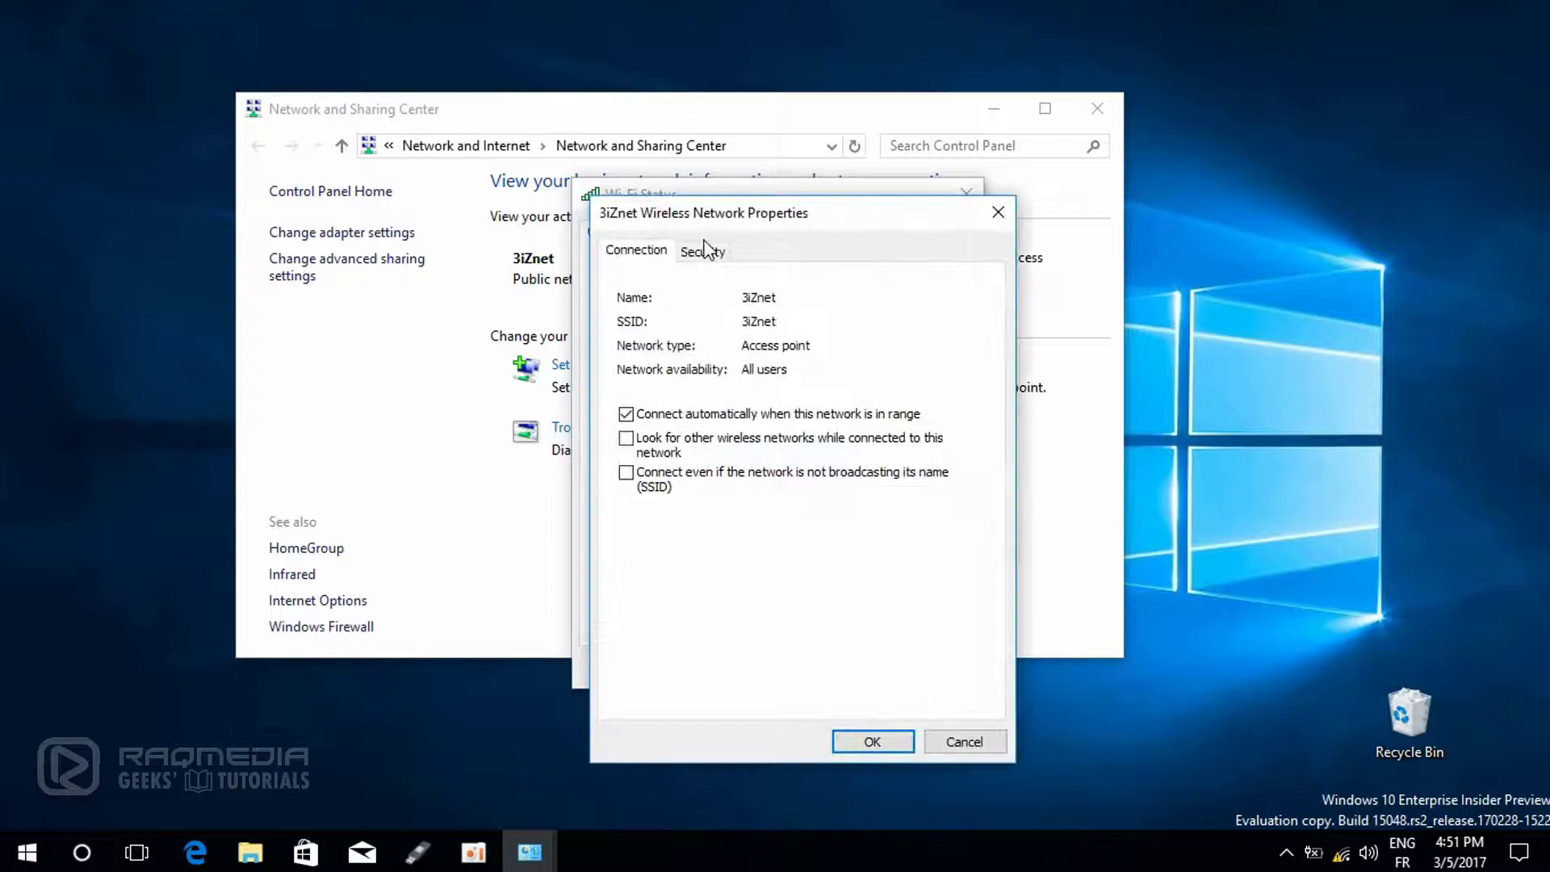
left_click(702, 250)
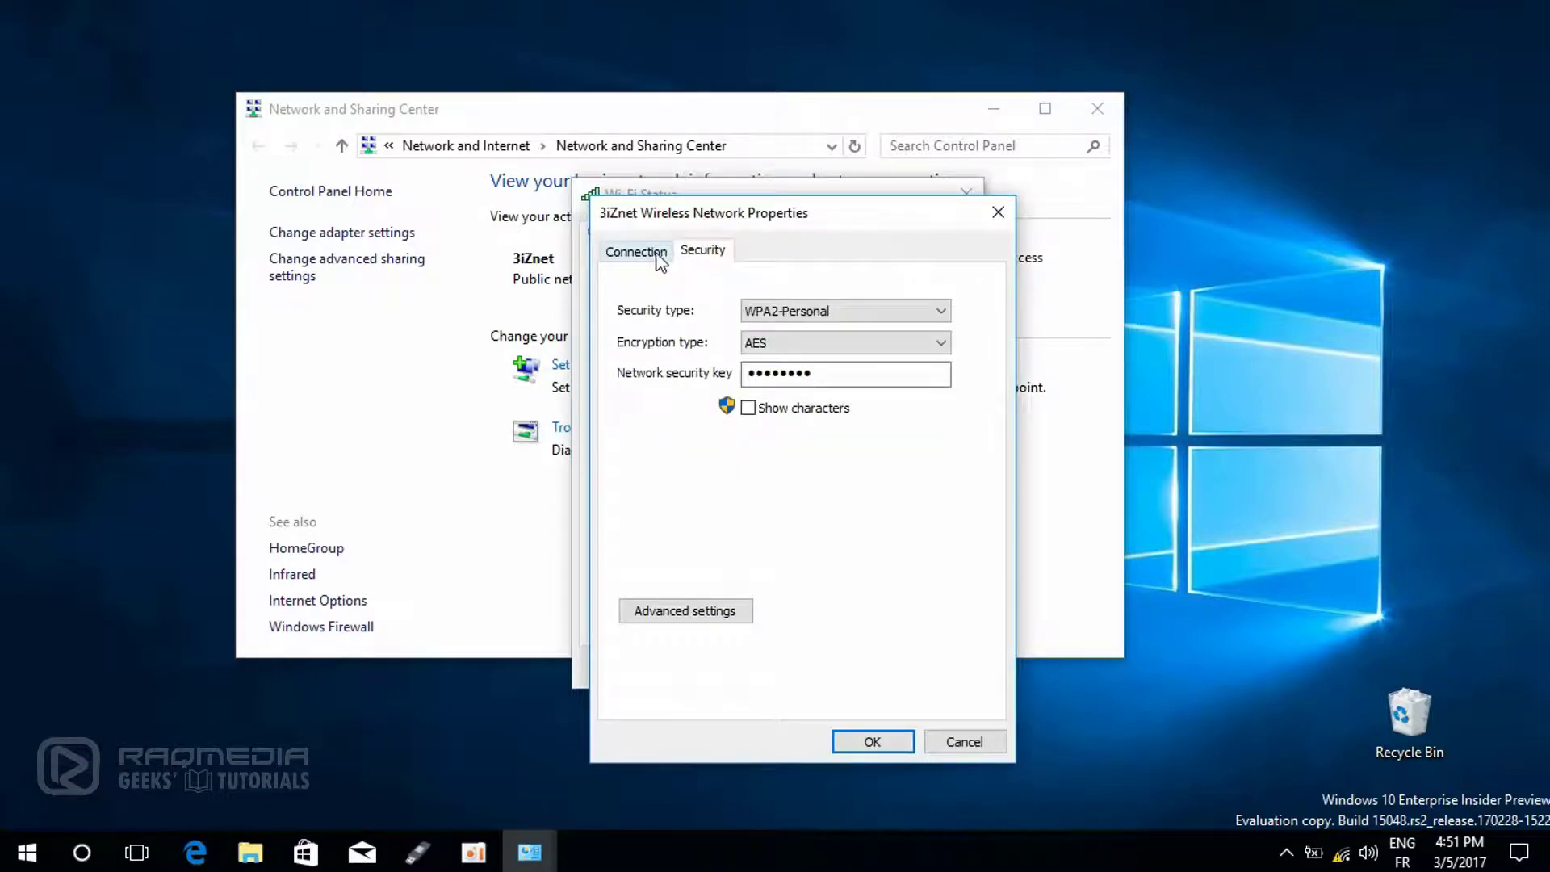
left_click(684, 611)
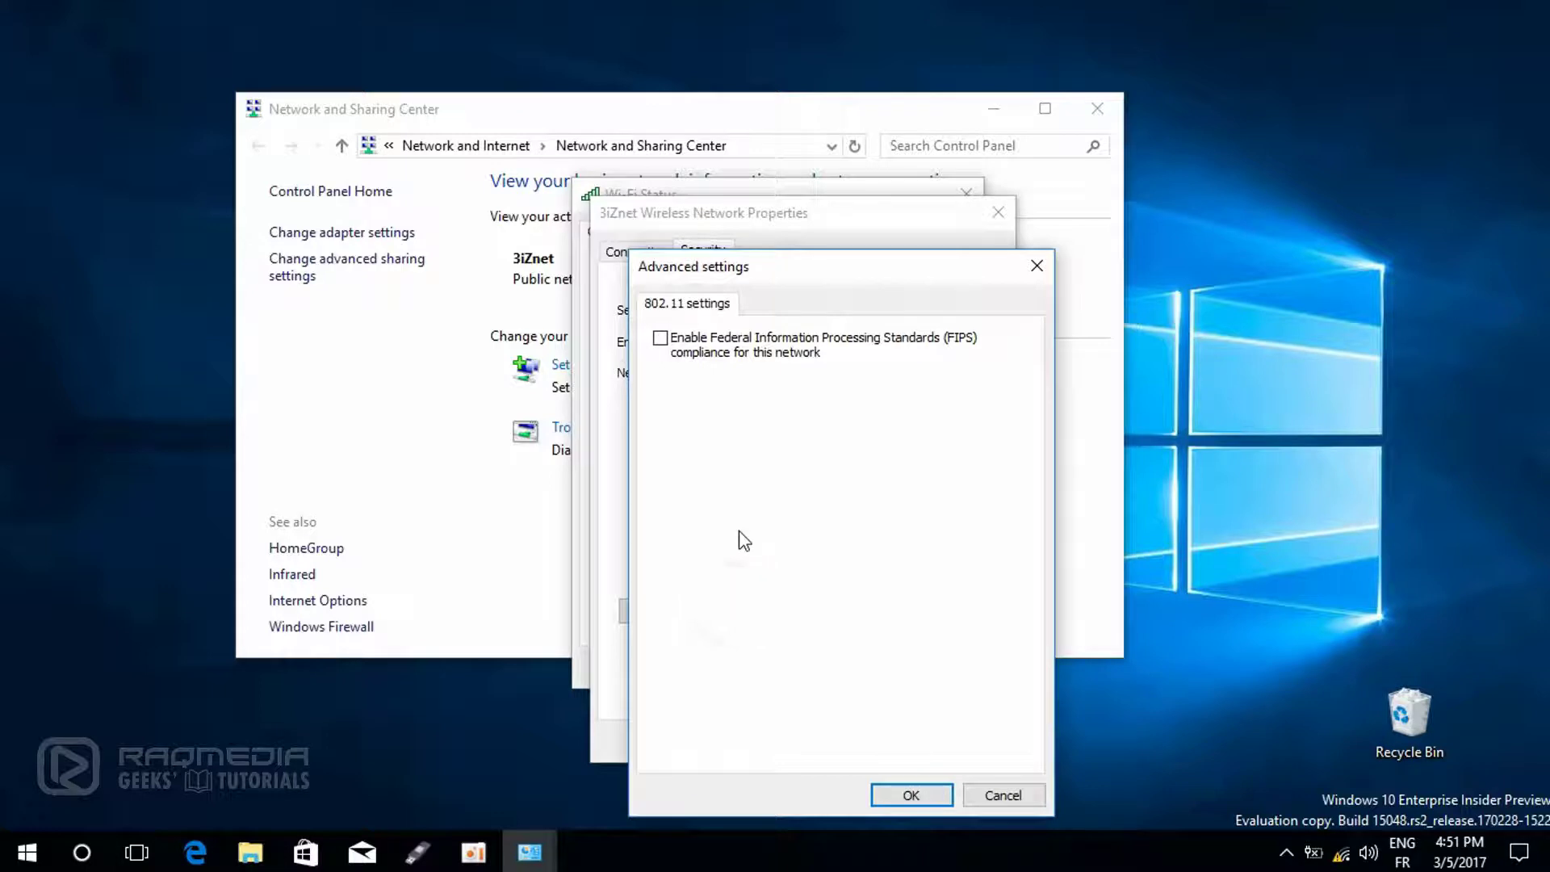
mouse_move(731, 555)
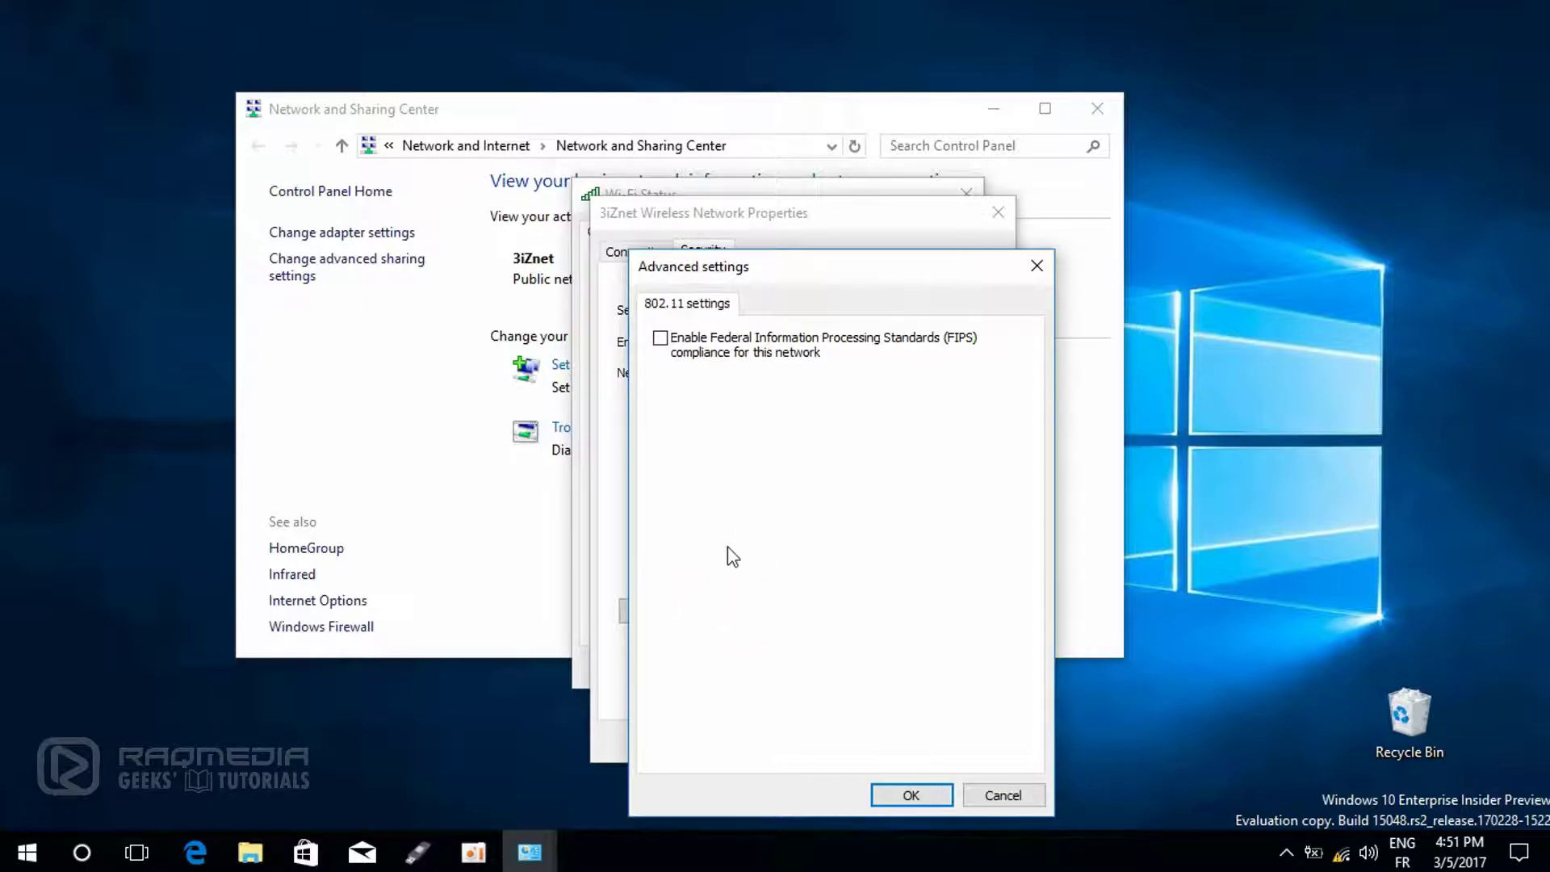
mouse_move(745, 539)
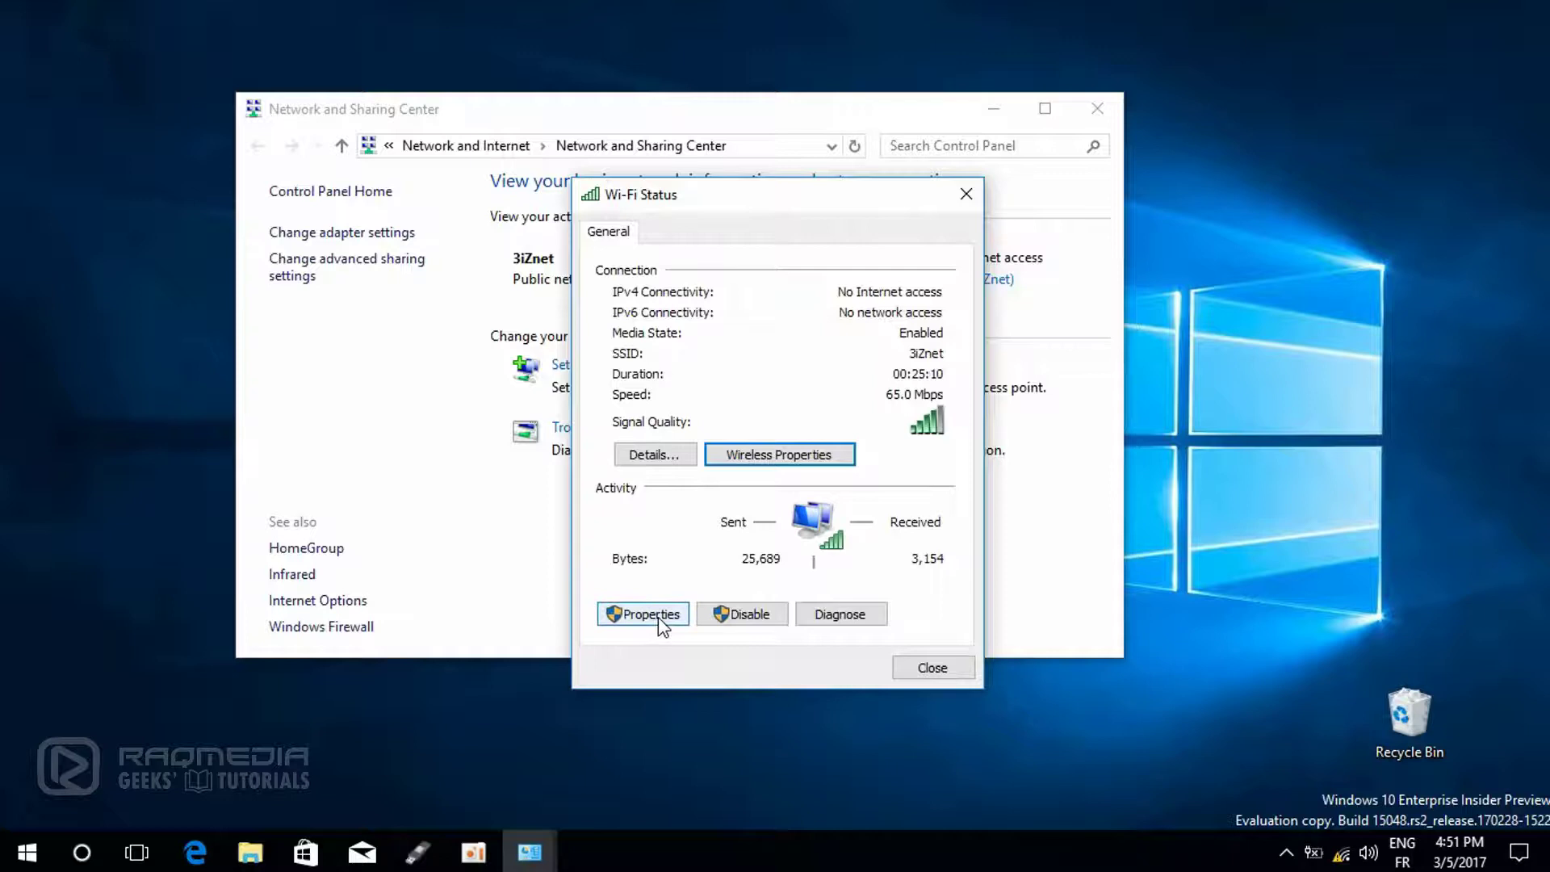
mouse_move(805, 621)
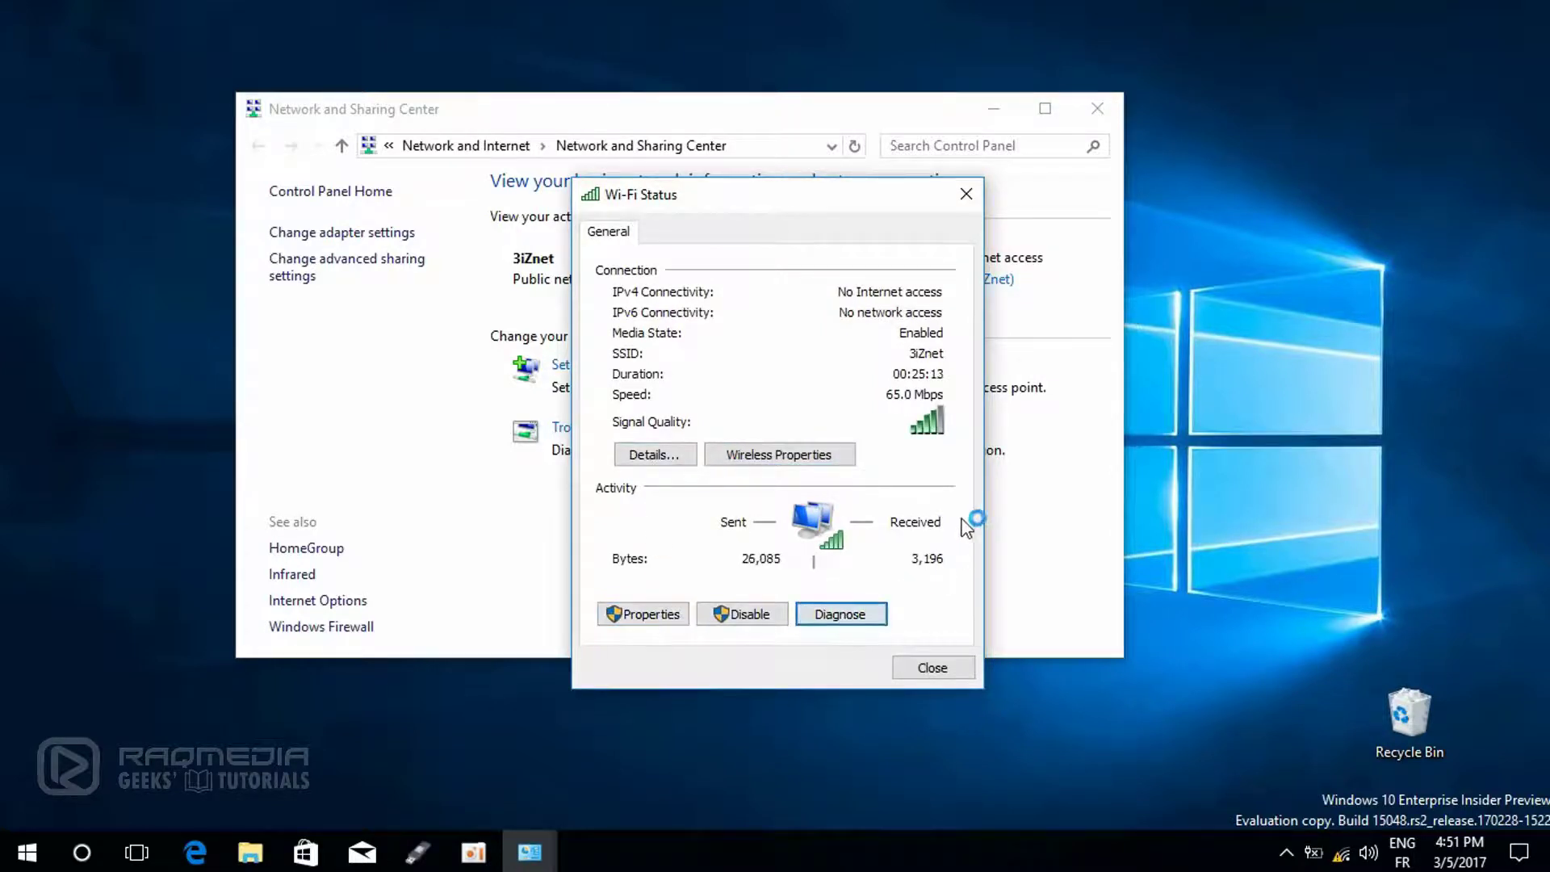
Step: Diagnose the Wi-Fi connection until the adapter/access point problem shows Fixed, then close the troubleshooter
left_click(840, 613)
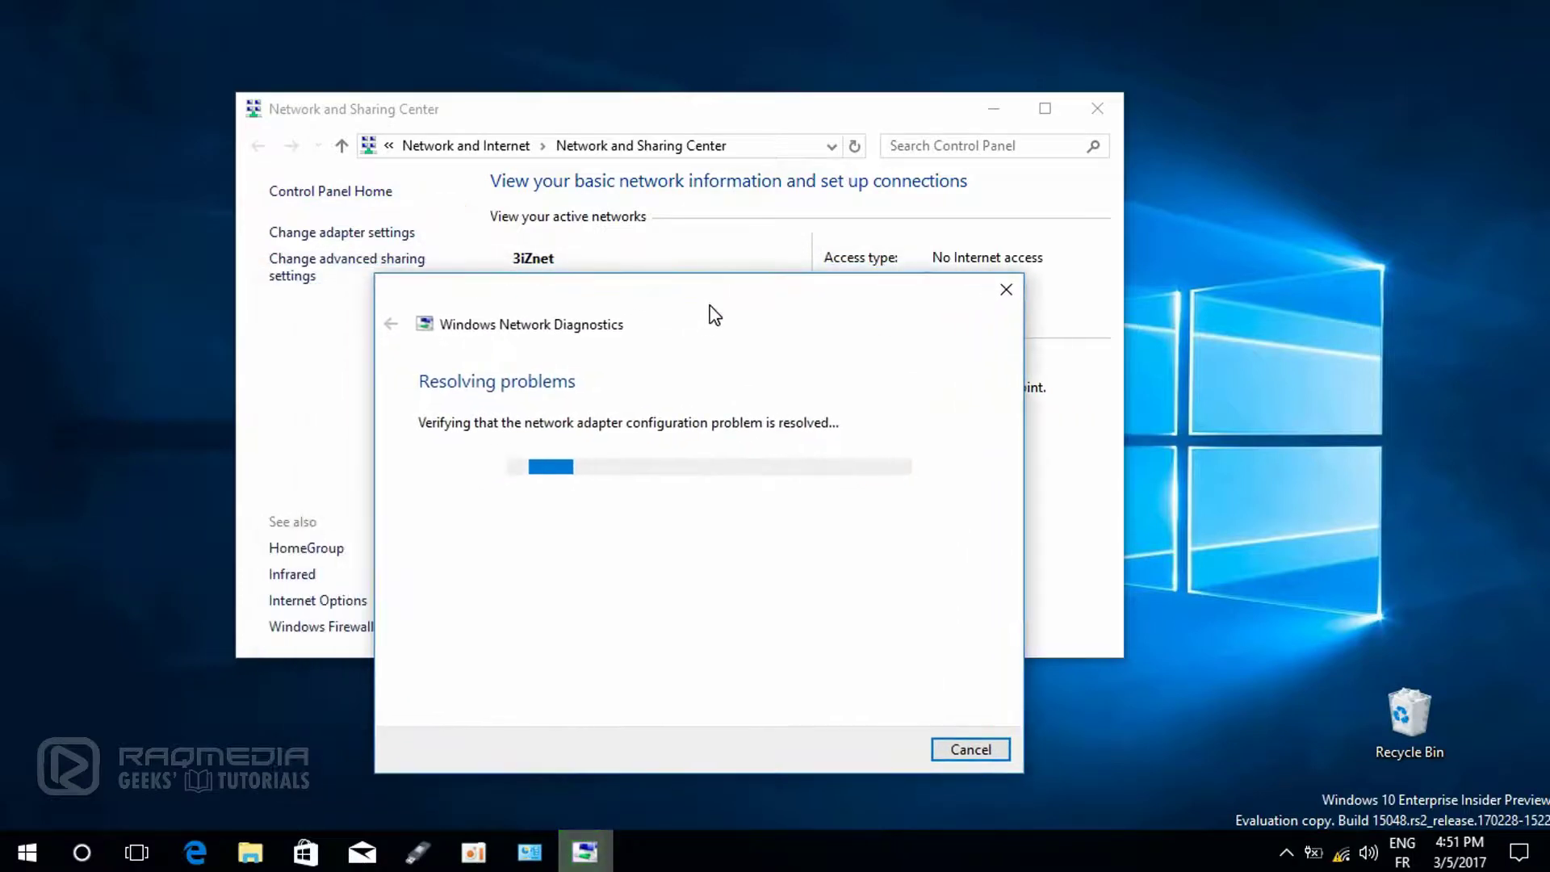
mouse_move(805, 426)
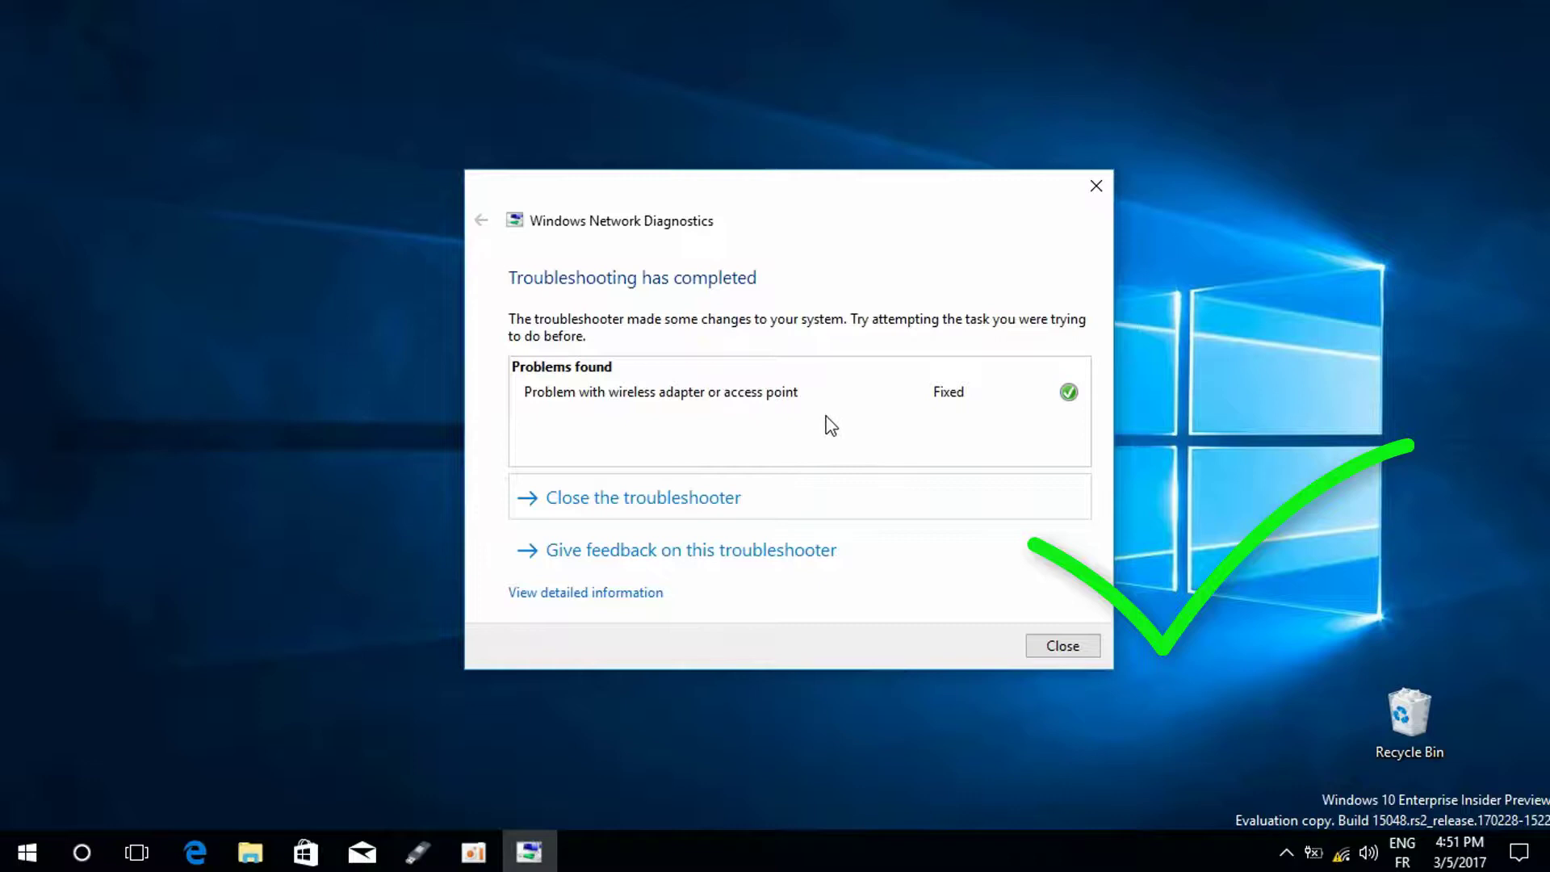
mouse_move(1063, 646)
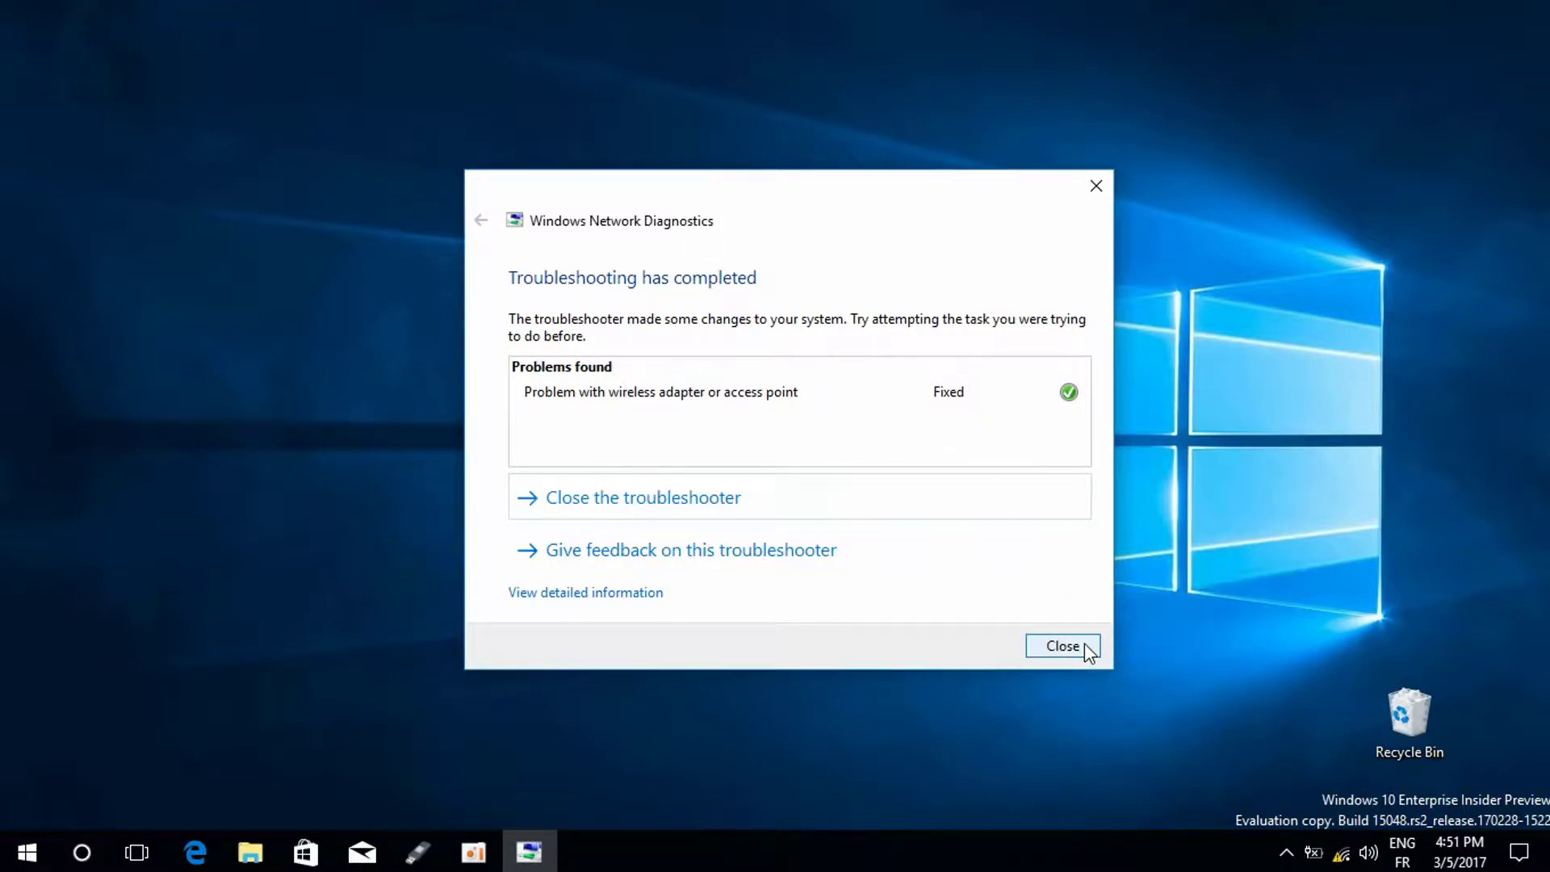
left_click(1063, 646)
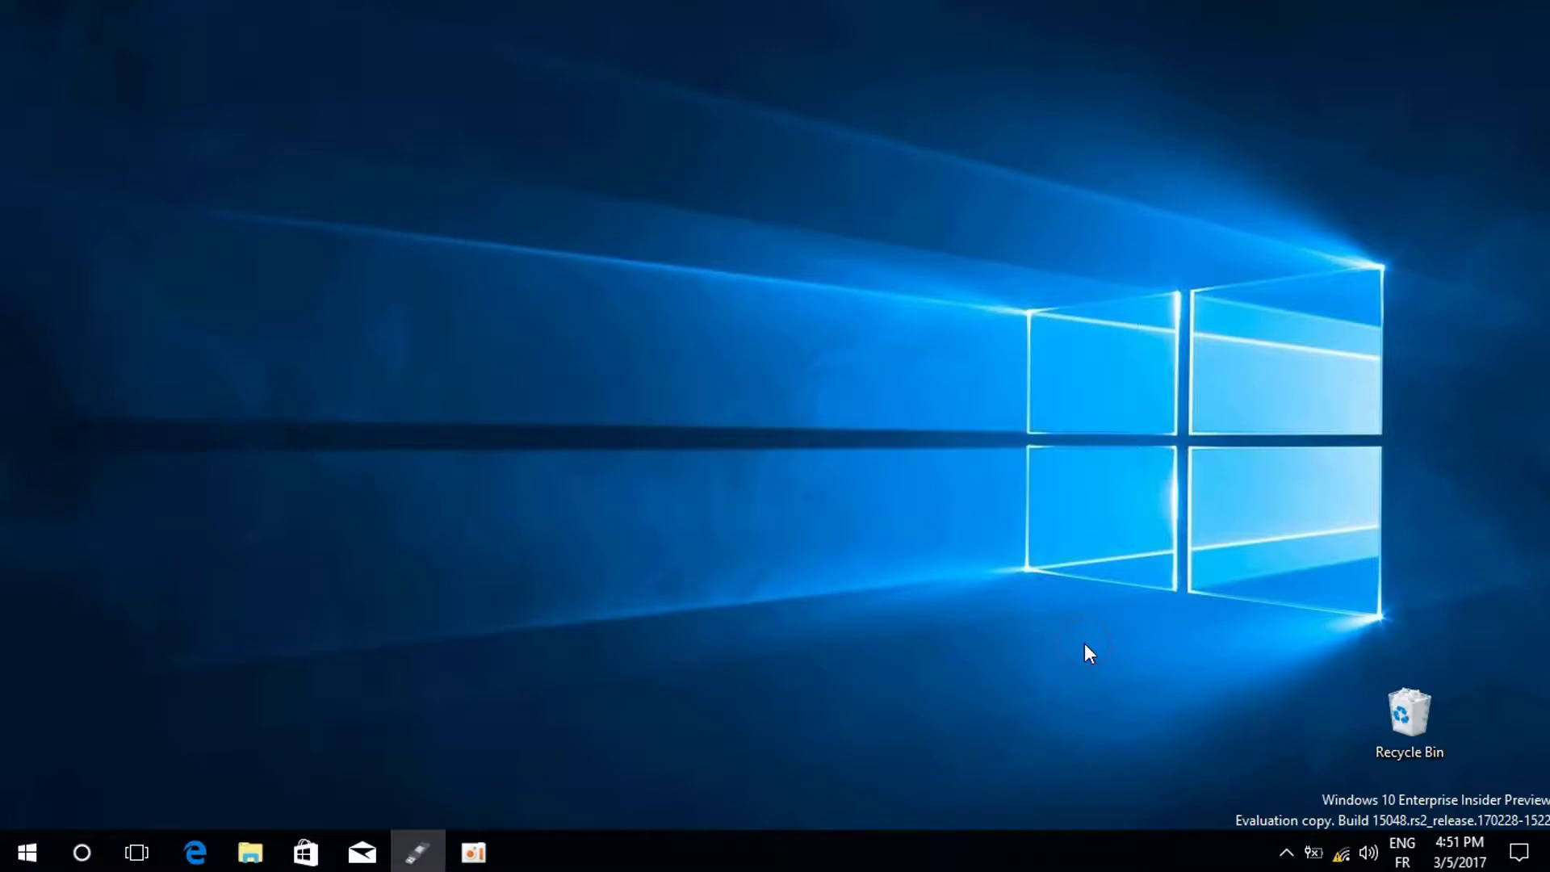
mouse_move(1342, 851)
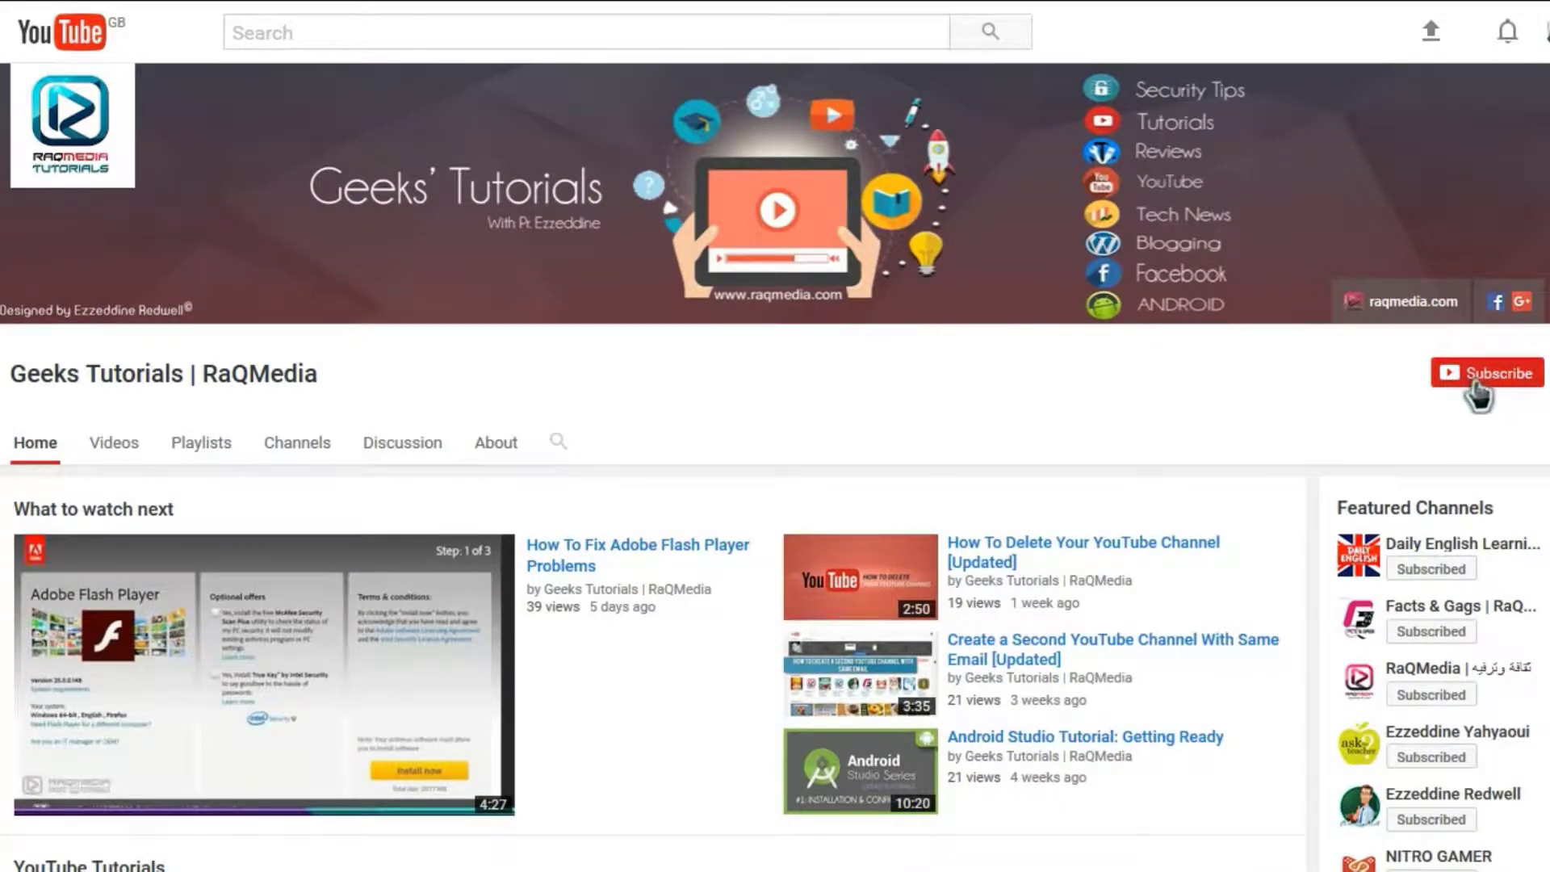
Step: Subscribe to Geeks Tutorials | RaQMedia and choose Send me all notifications for the channel
left_click(1486, 373)
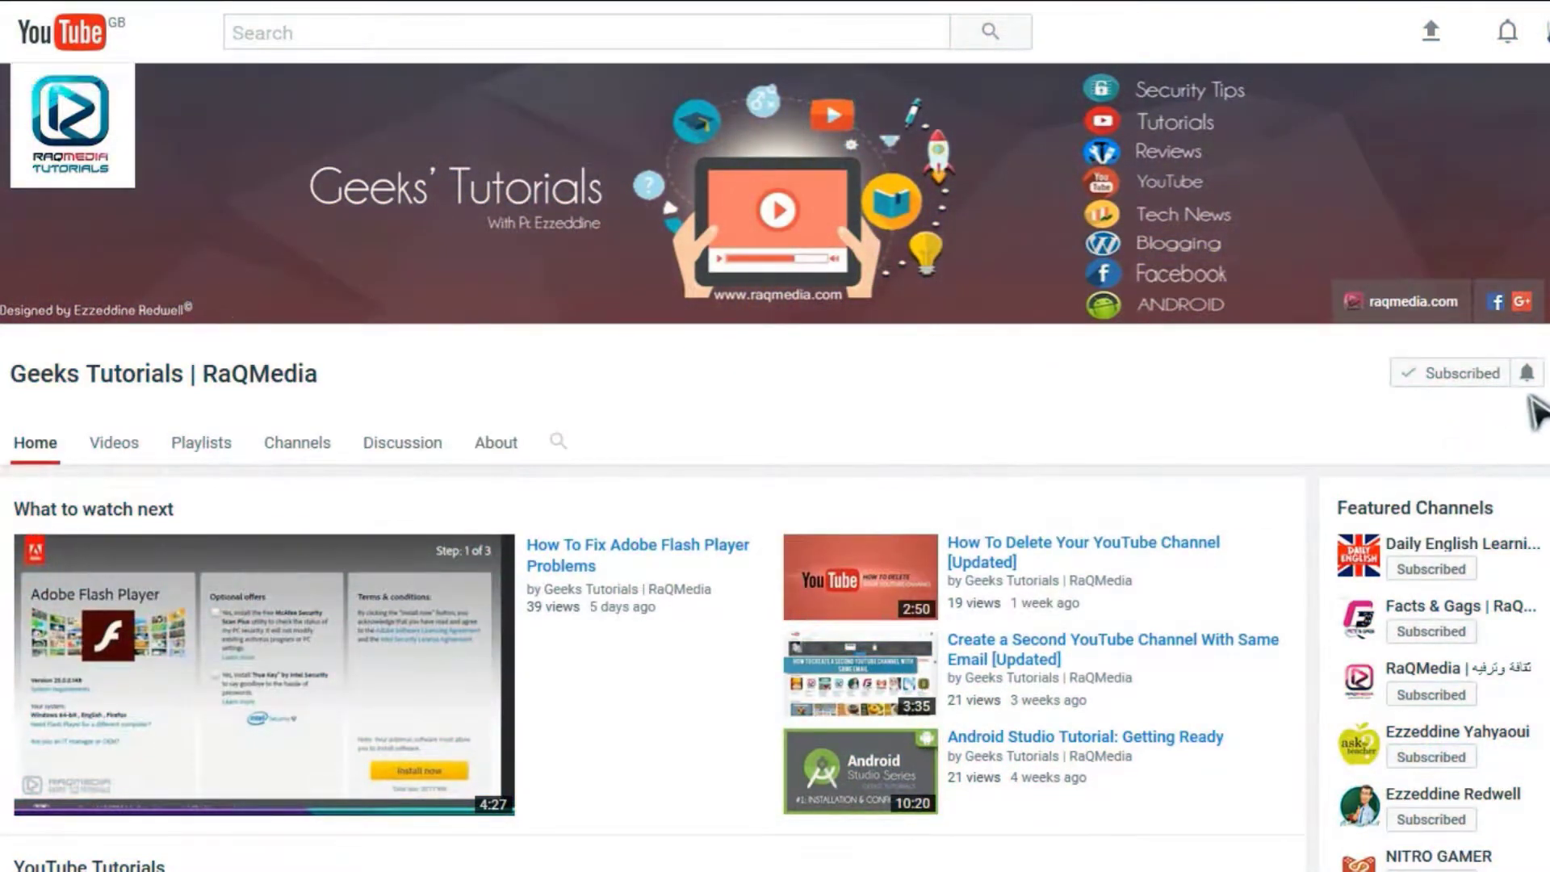
mouse_move(1528, 386)
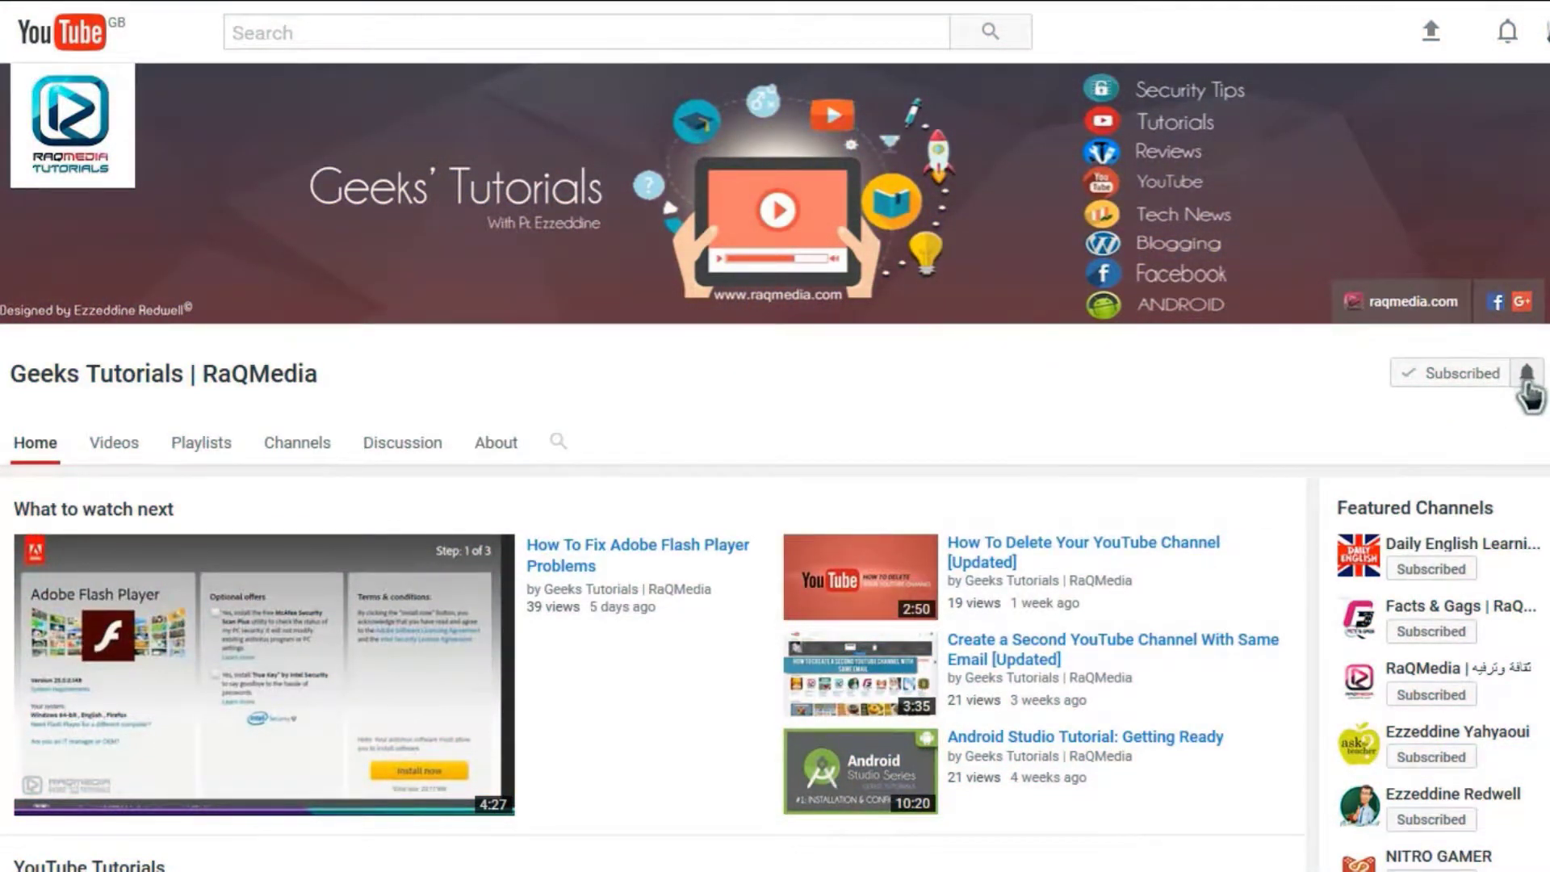
left_click(1528, 373)
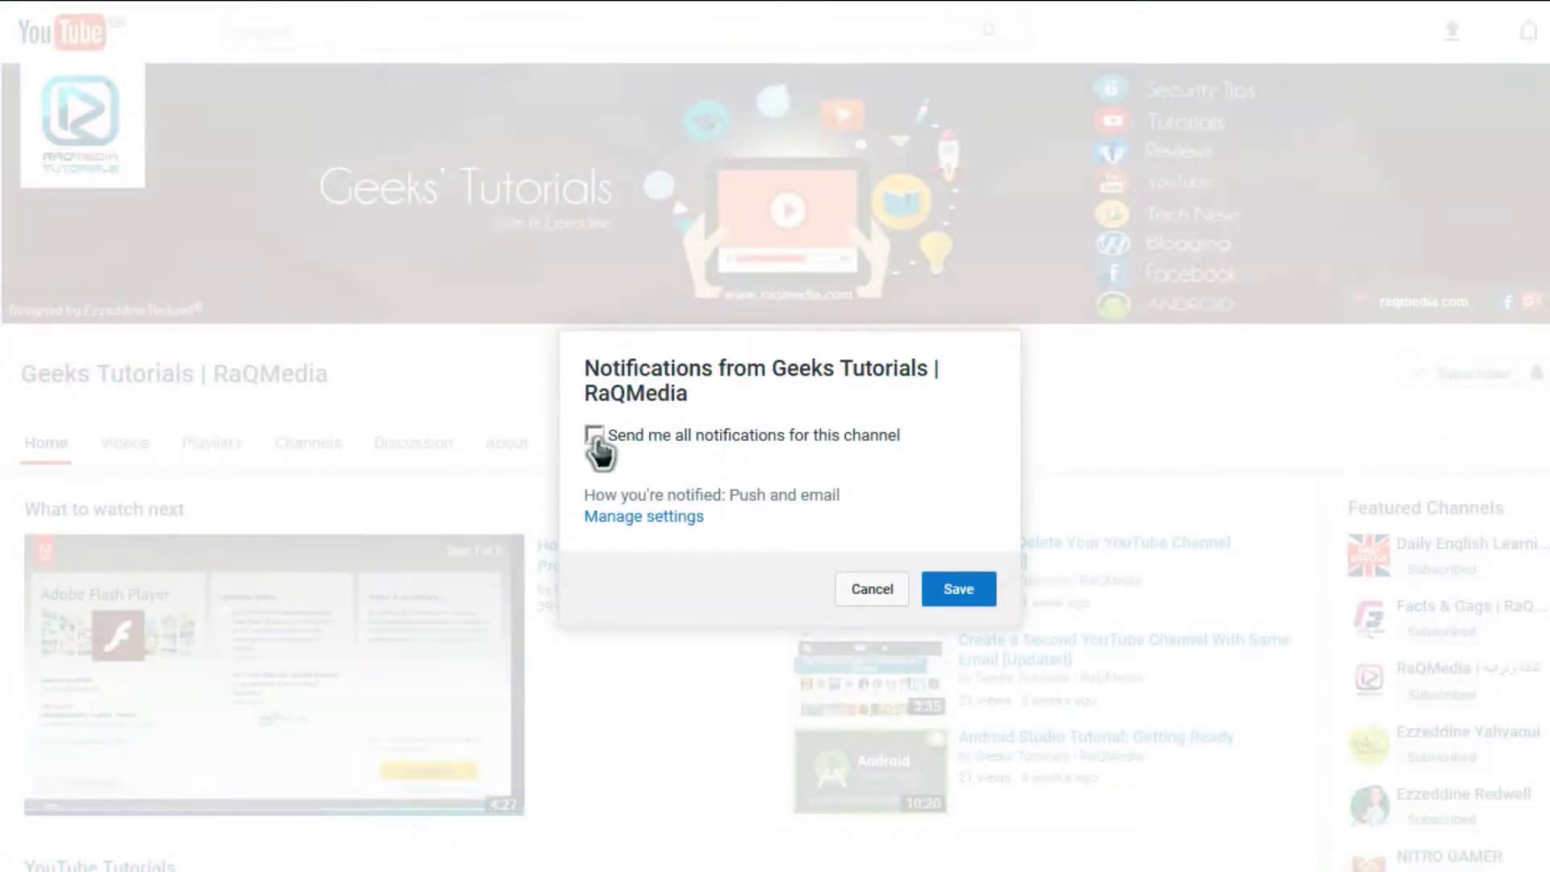
left_click(594, 434)
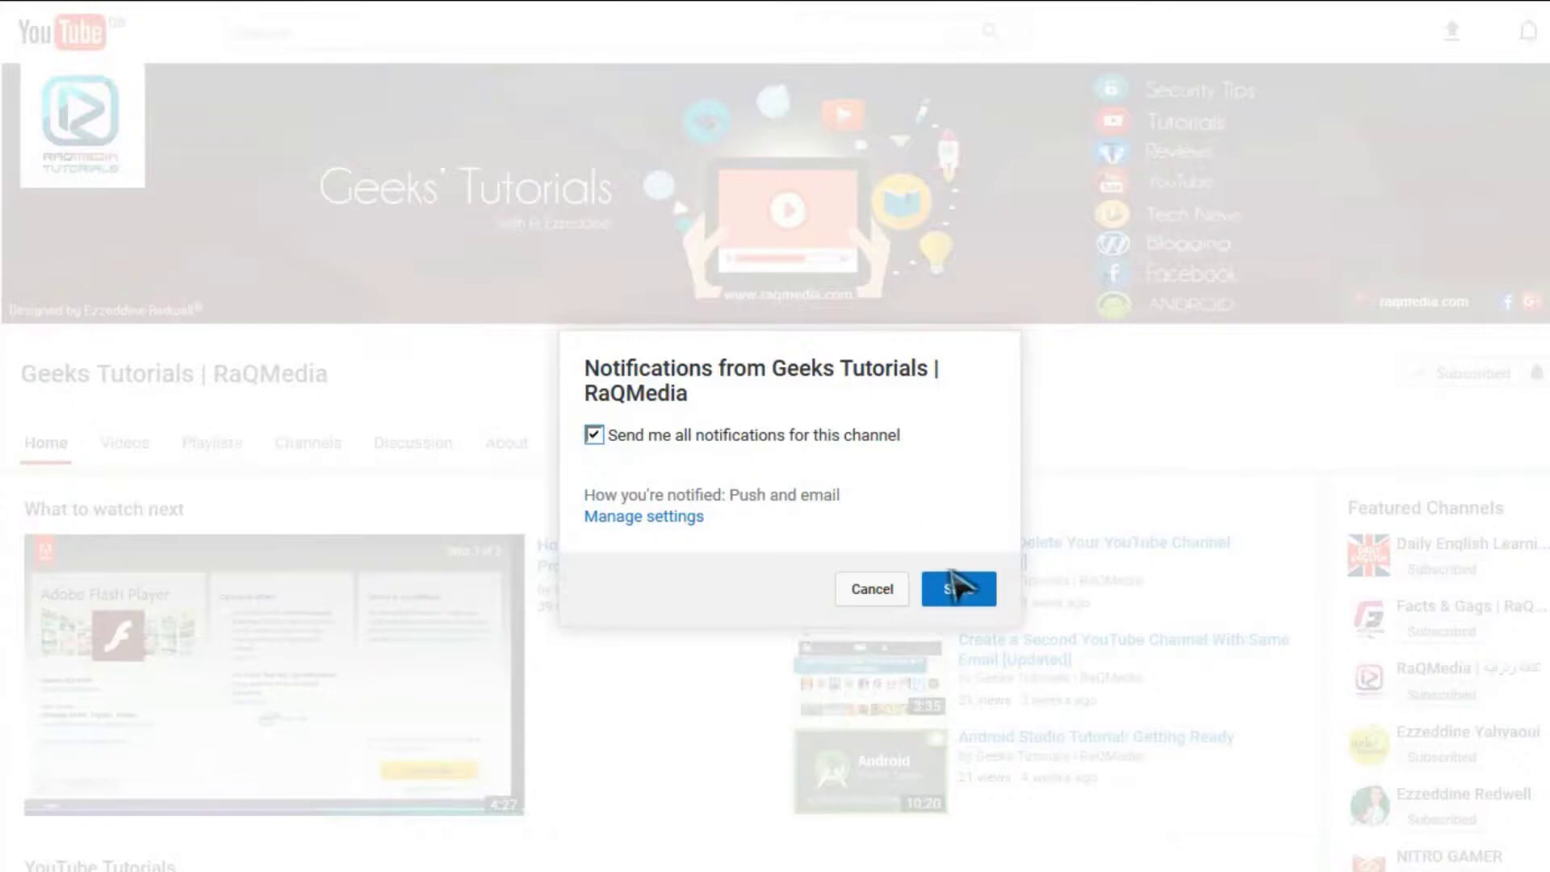